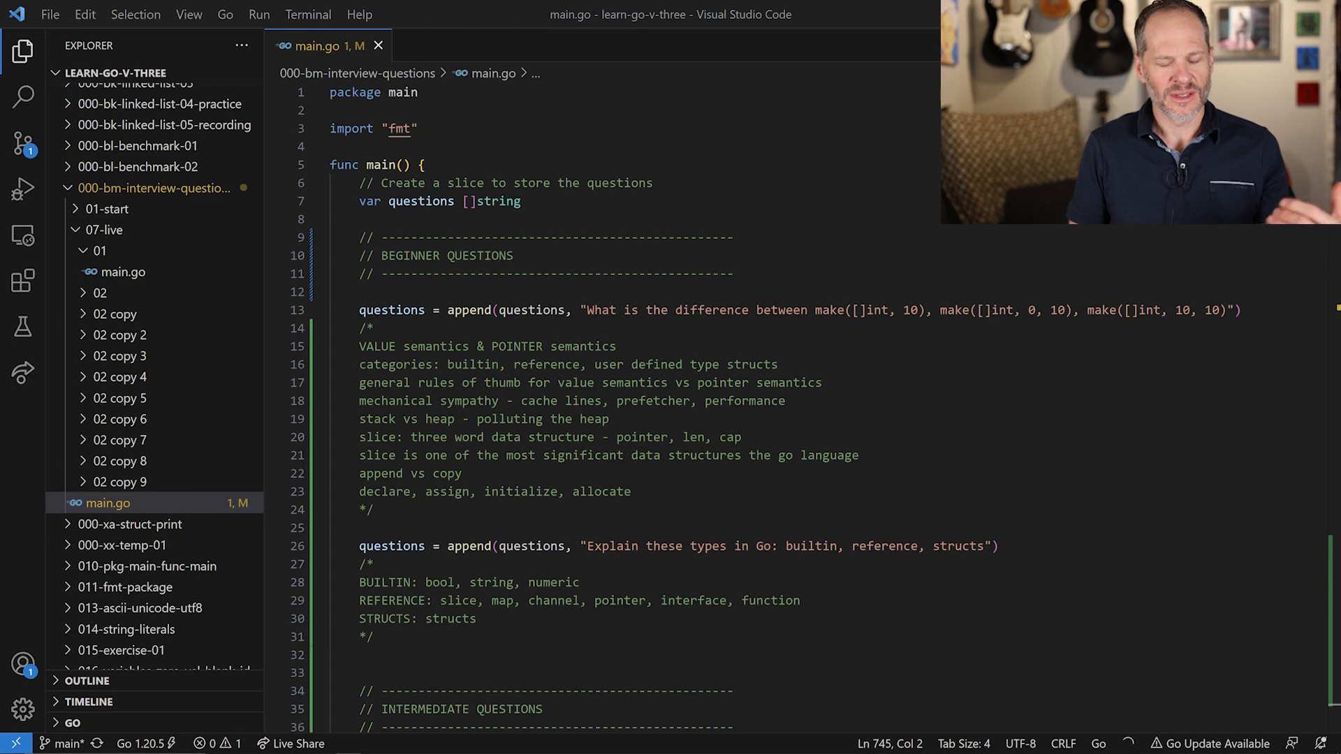
pyautogui.moveTo(750, 166)
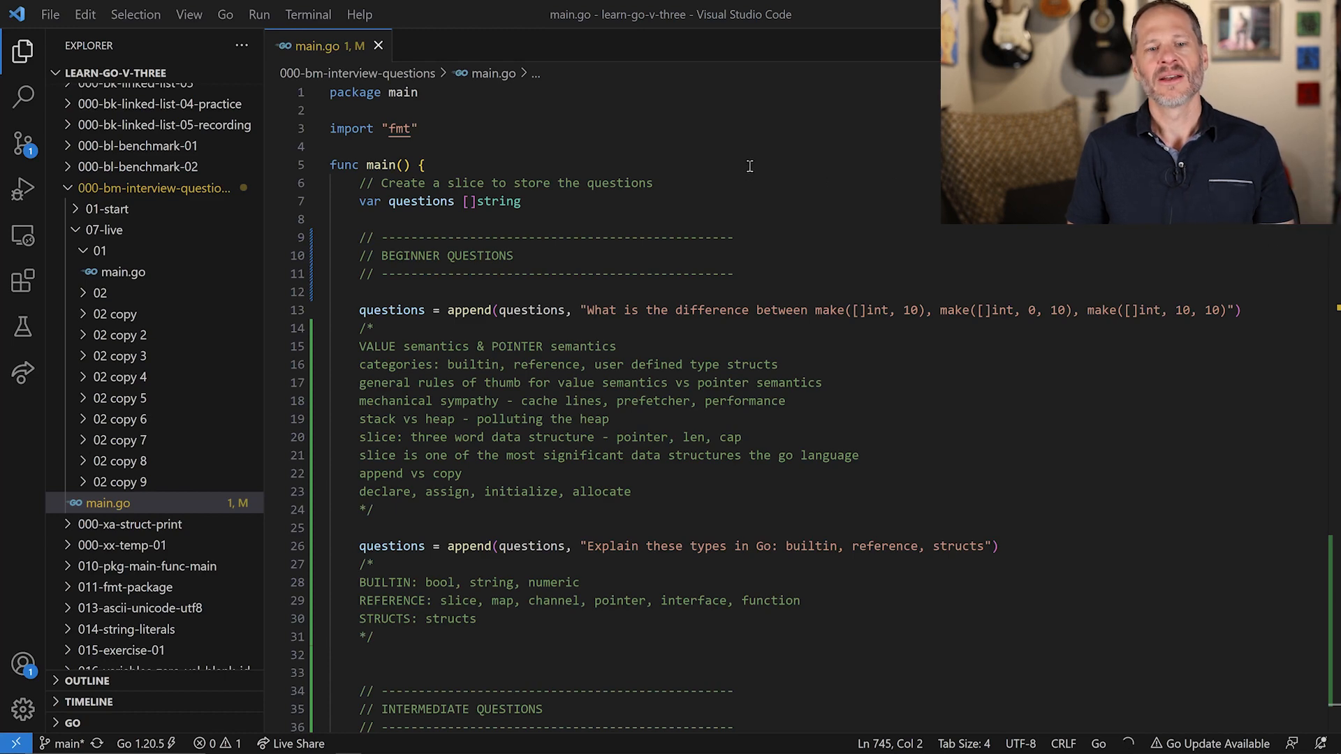
# Switch to the GitHub learn-to-code-go-version-03 repository and scroll its file list
pyautogui.press('alt+tab')
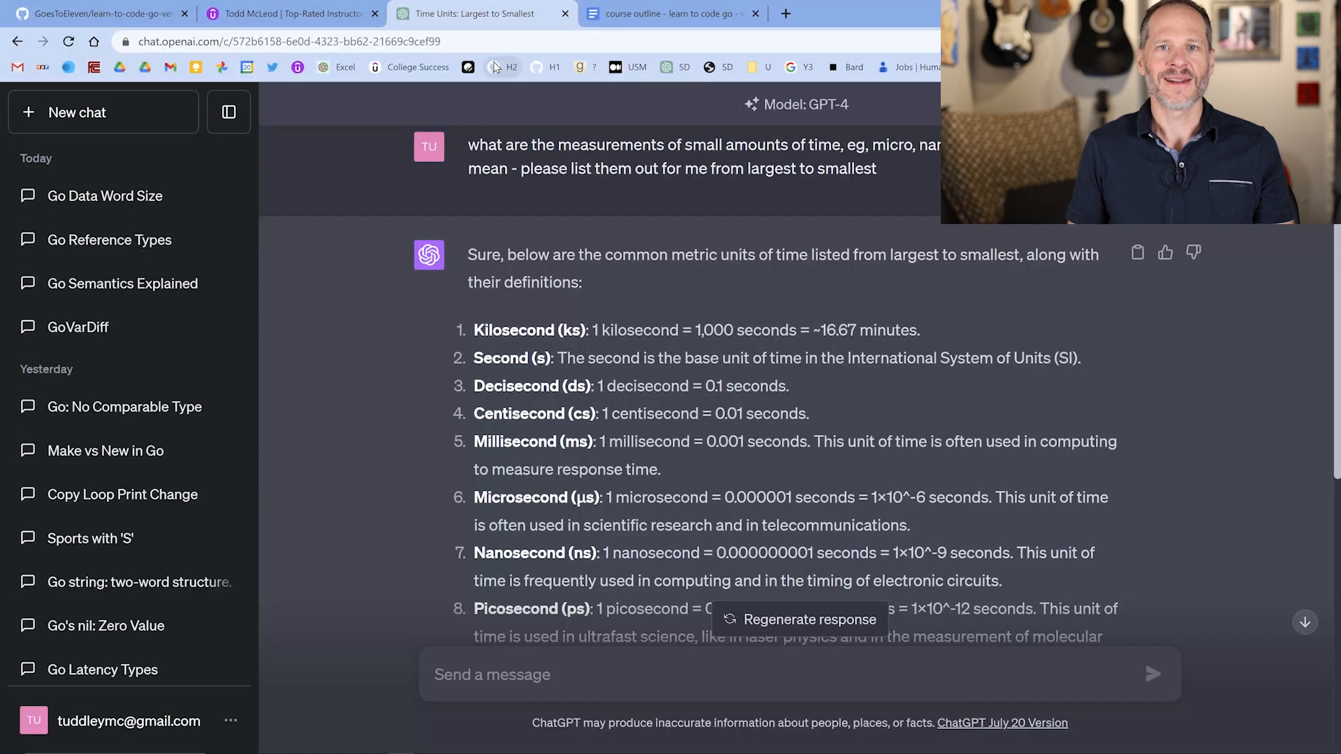
pyautogui.click(103, 12)
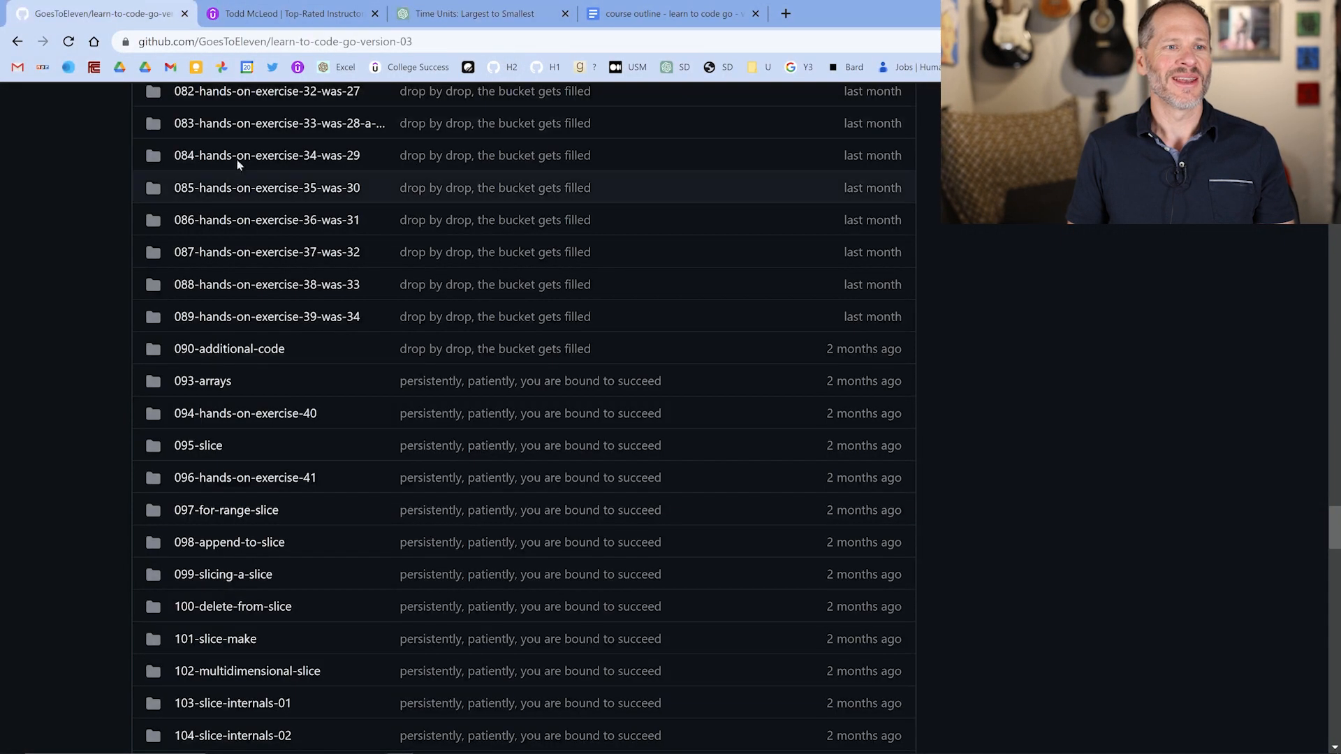
pyautogui.moveTo(419, 504)
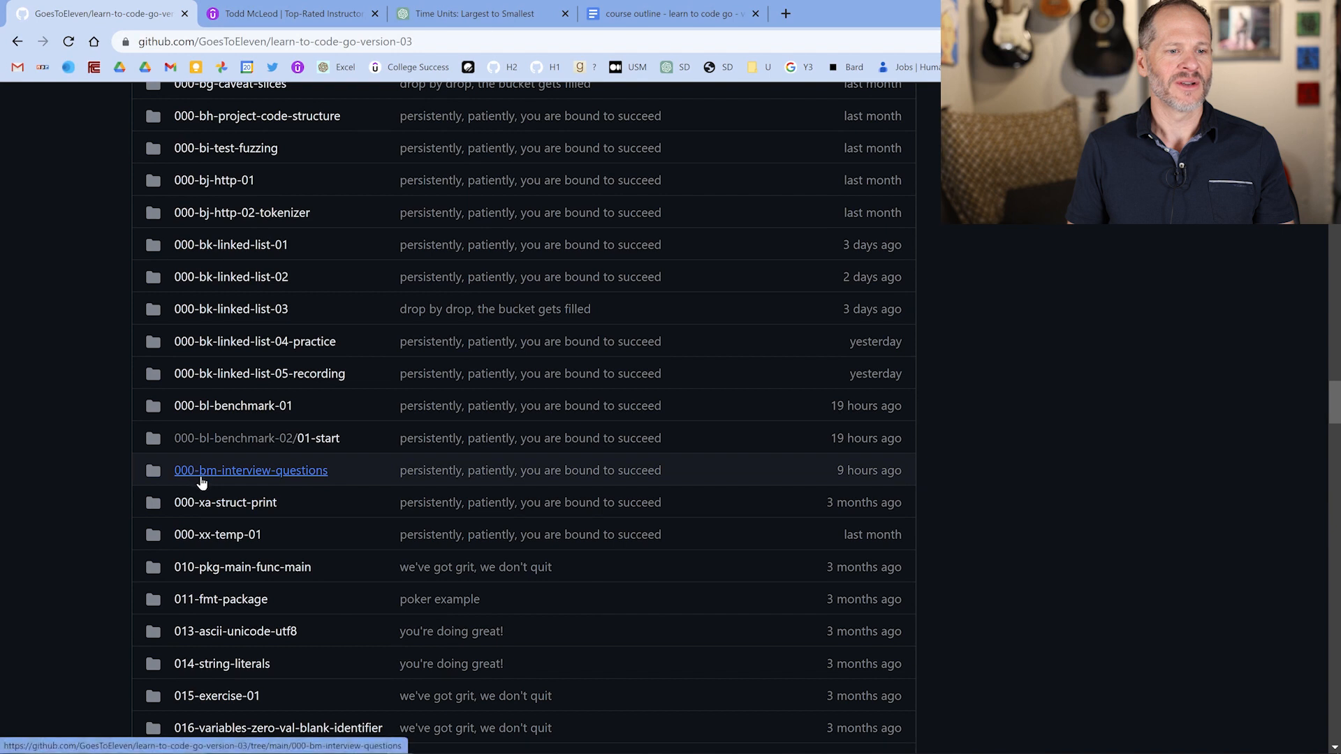
pyautogui.moveTo(252, 470)
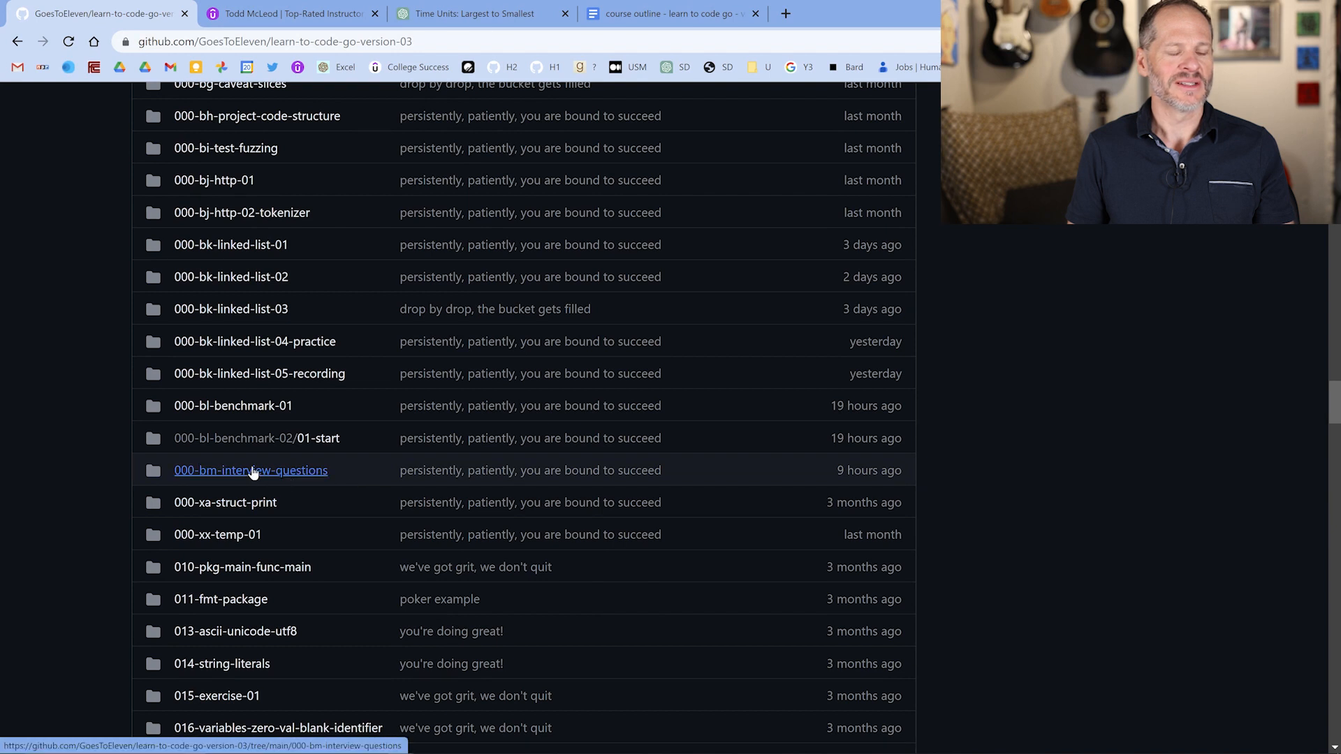
pyautogui.moveTo(273, 354)
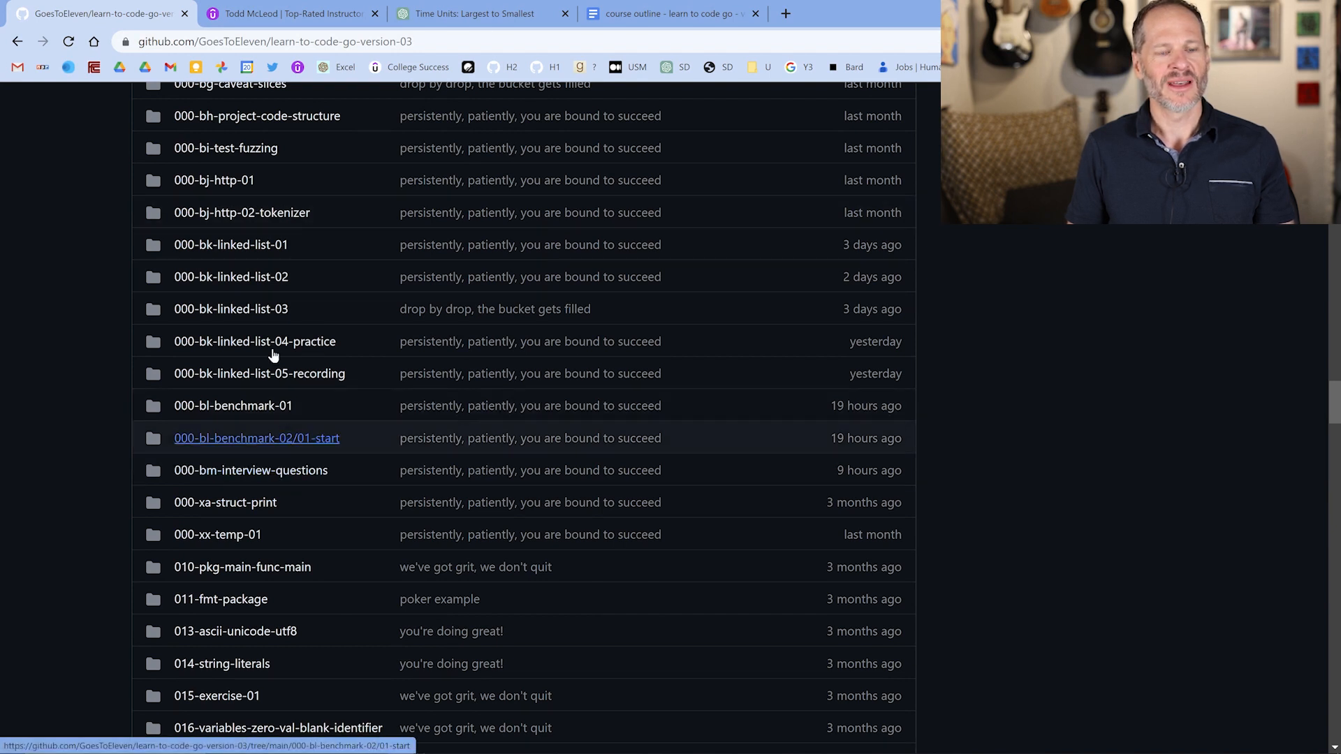
pyautogui.scroll(-3)
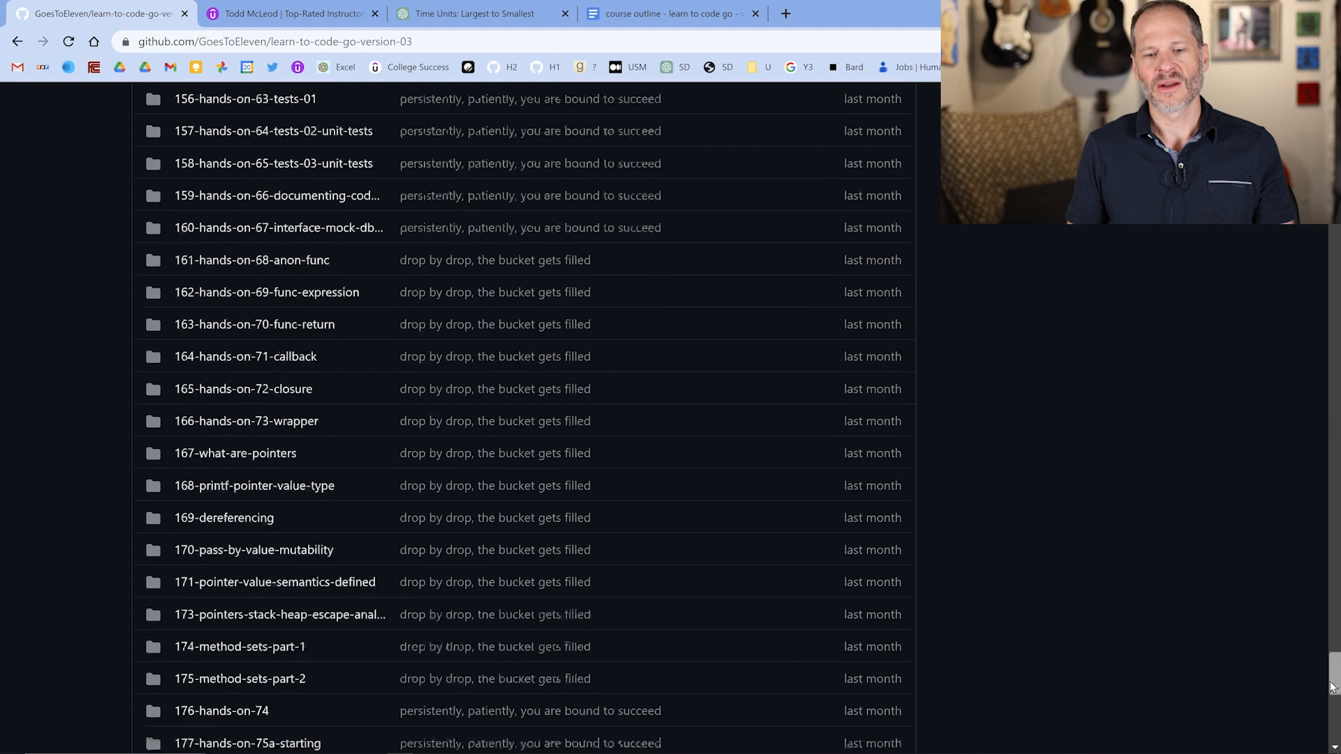
pyautogui.scroll(3)
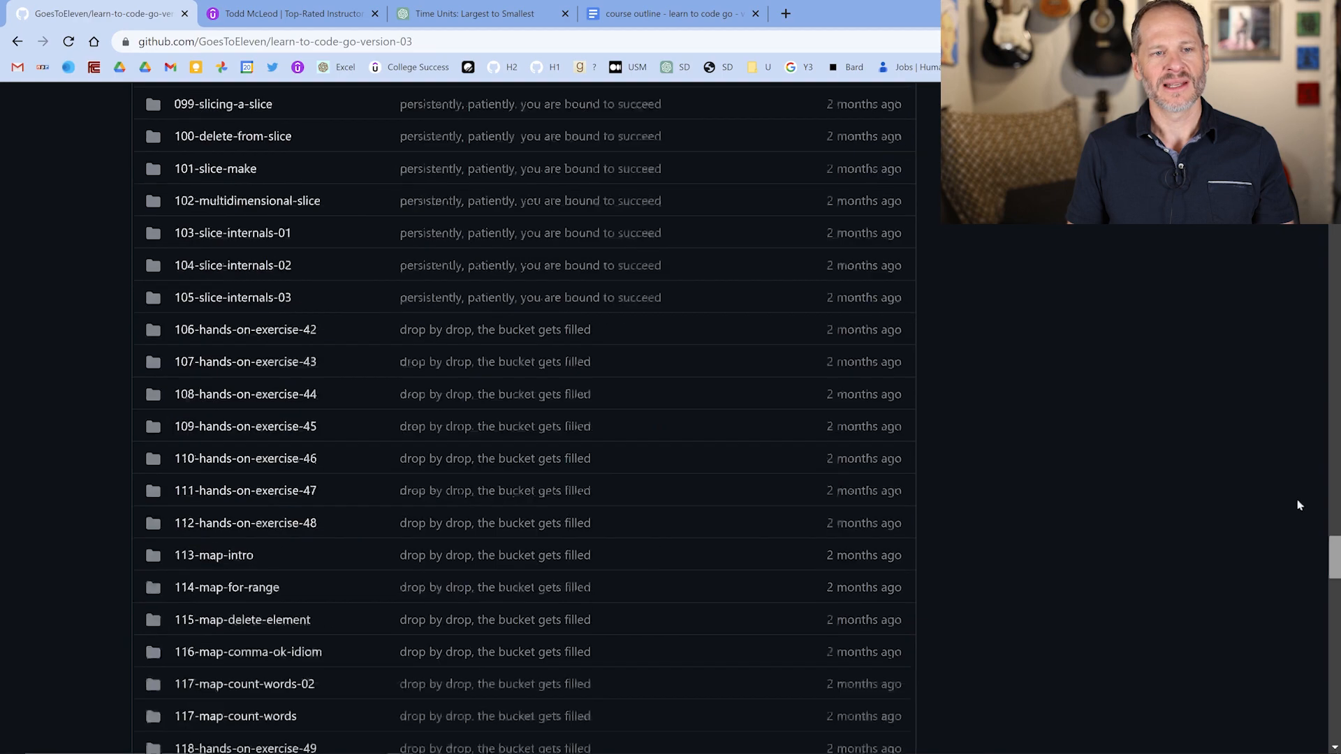
# Glance at the Udemy course listing, return to the repo folders, then open the Google Docs outline
pyautogui.click(291, 13)
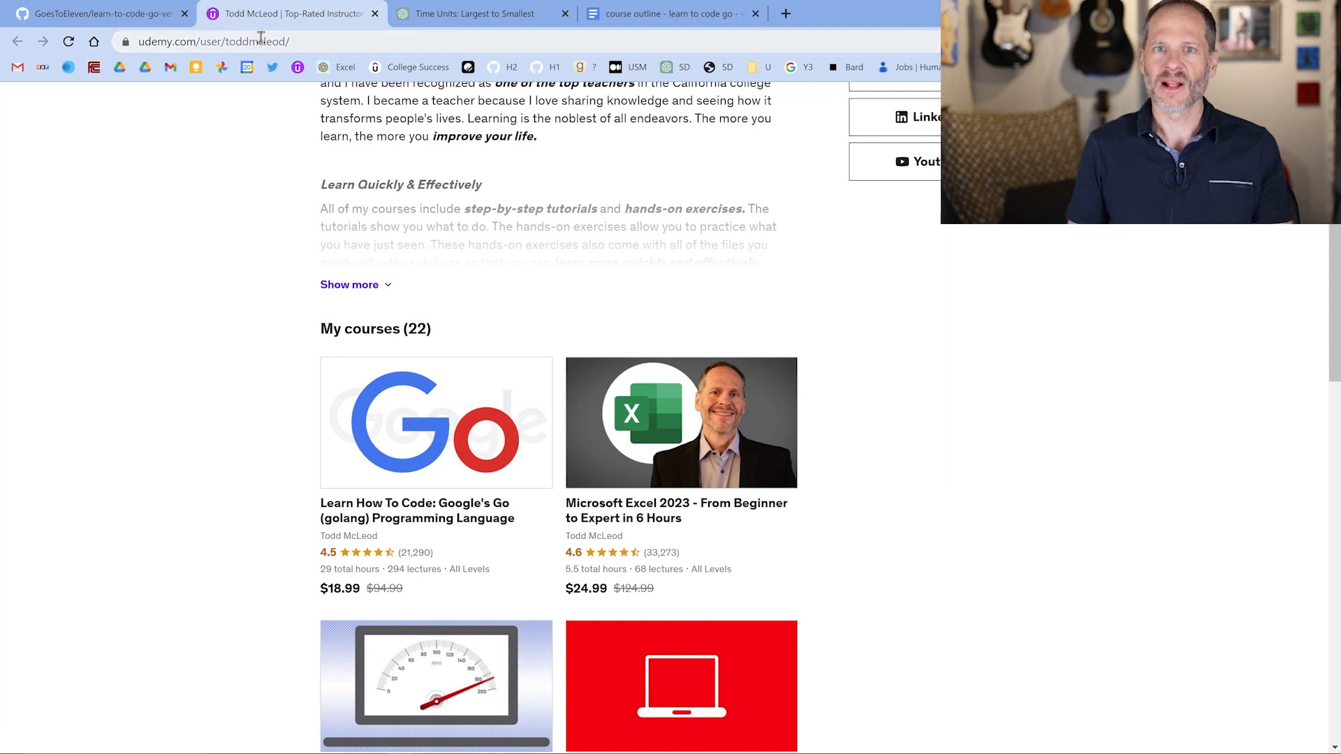
pyautogui.click(95, 13)
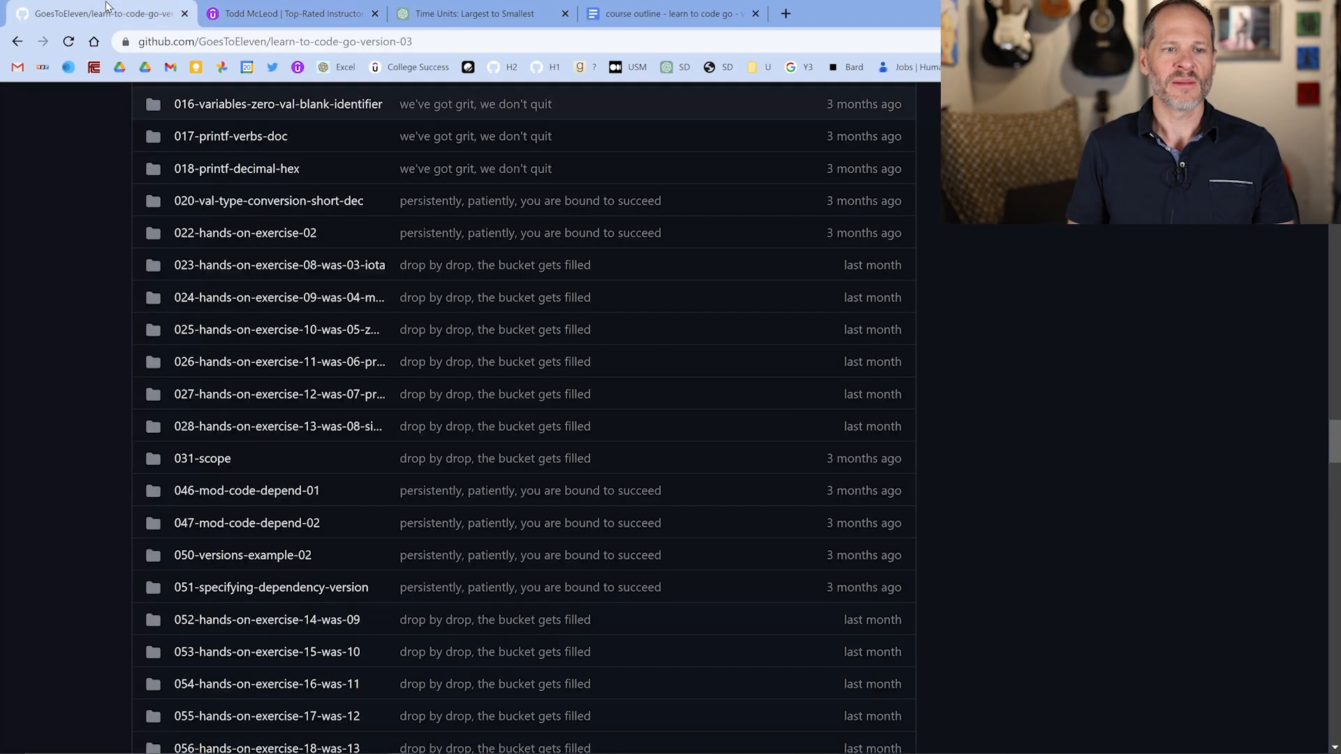
pyautogui.scroll(3)
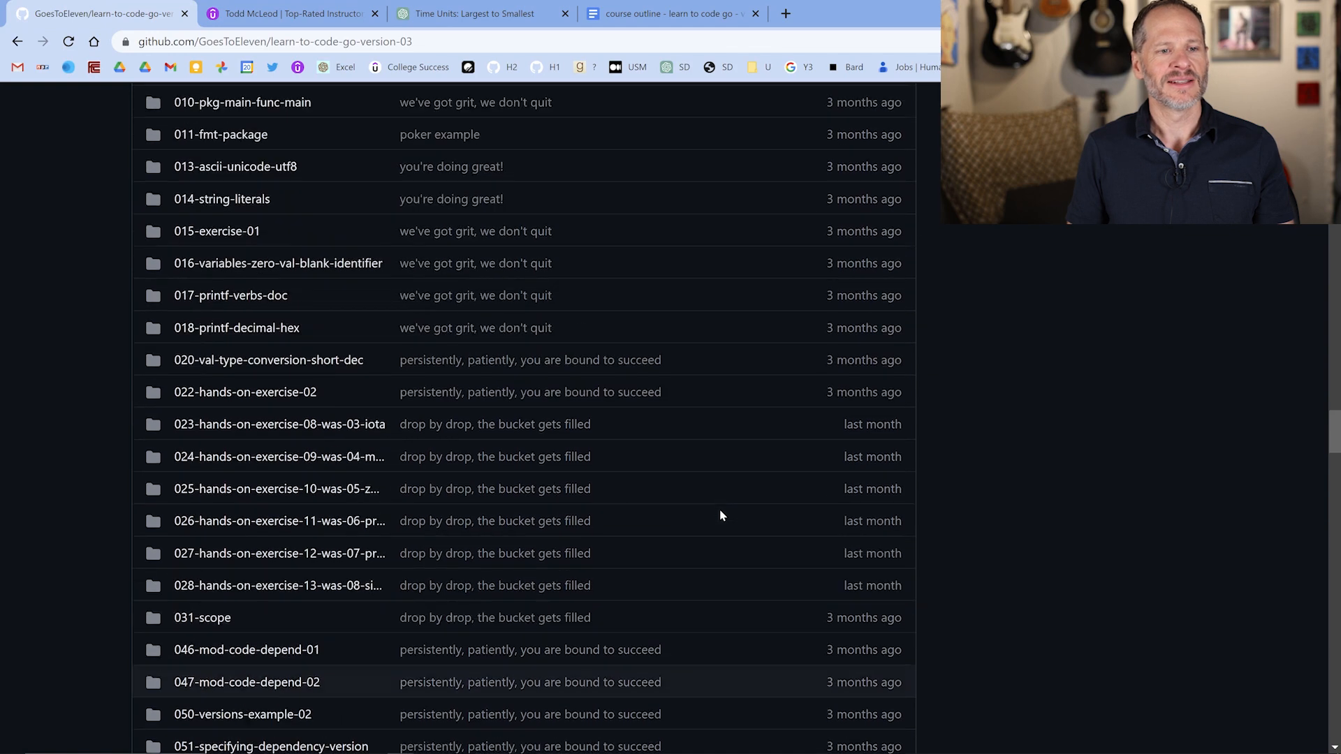
pyautogui.scroll(3)
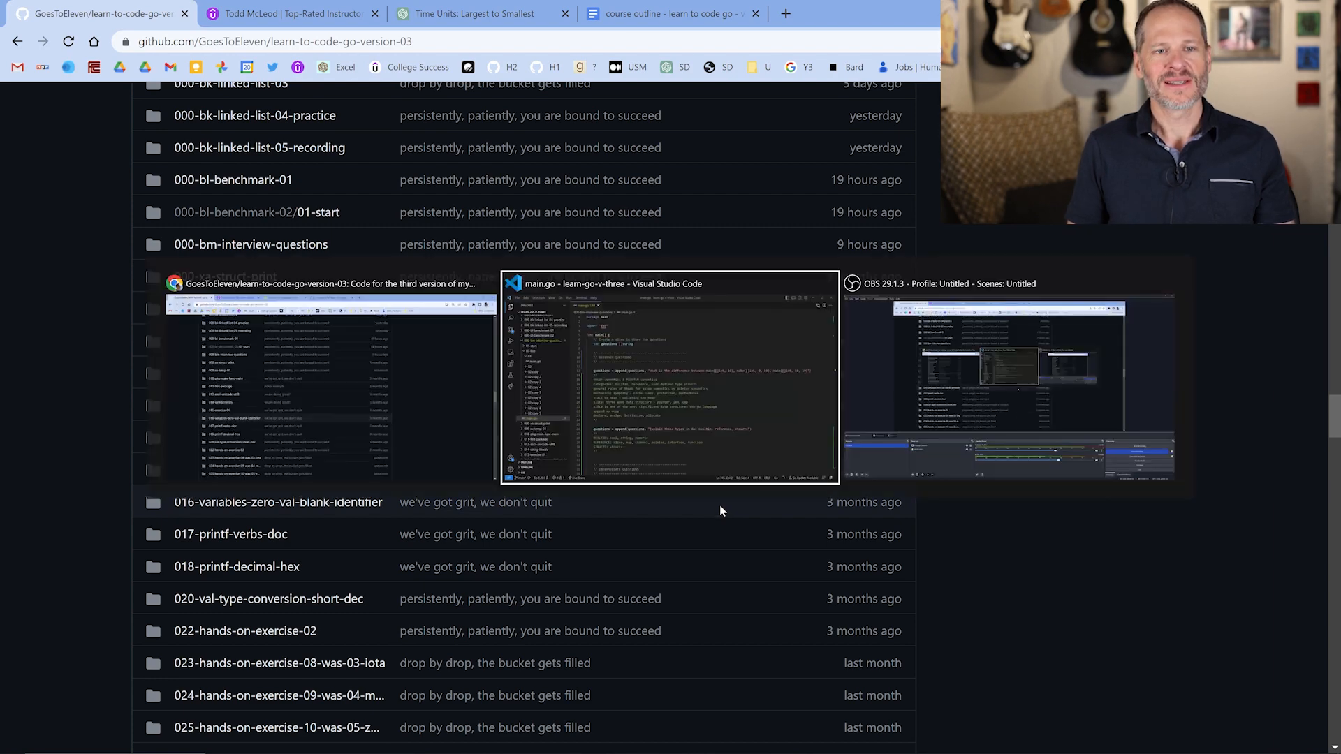
pyautogui.click(670, 380)
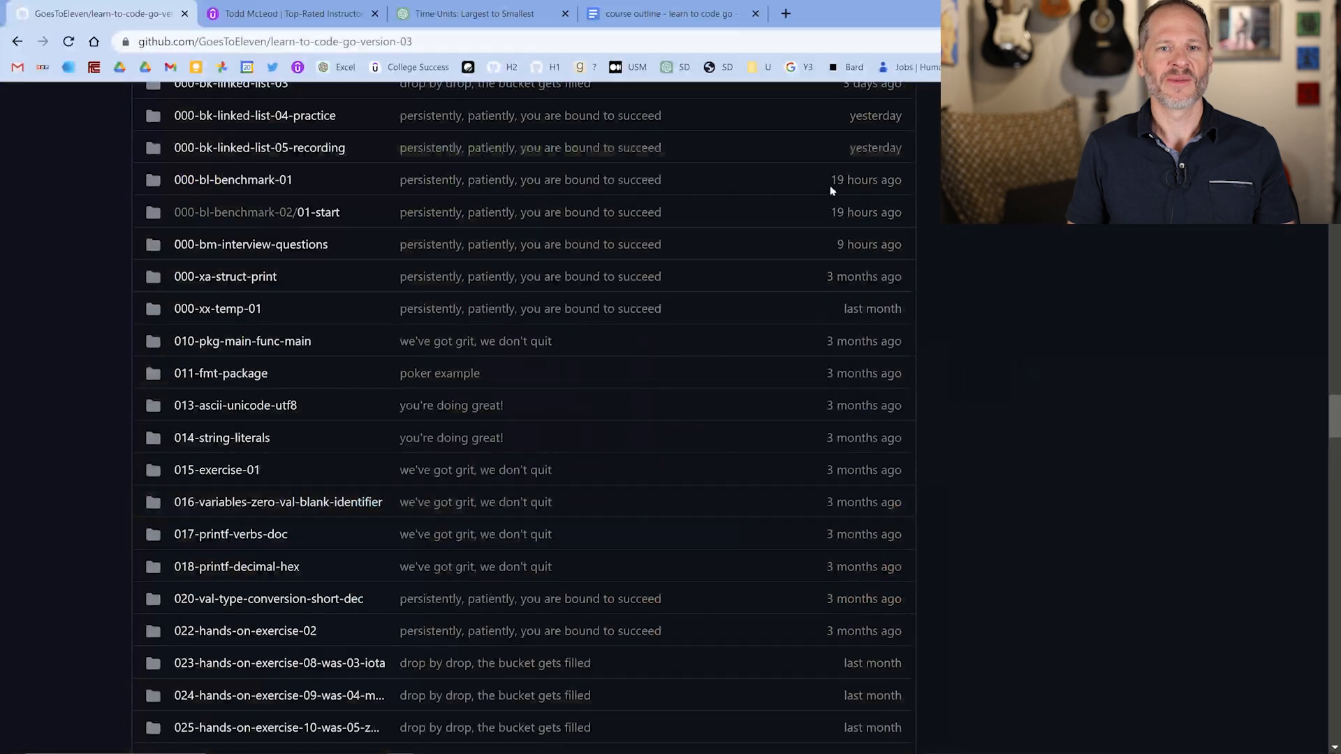
pyautogui.click(667, 13)
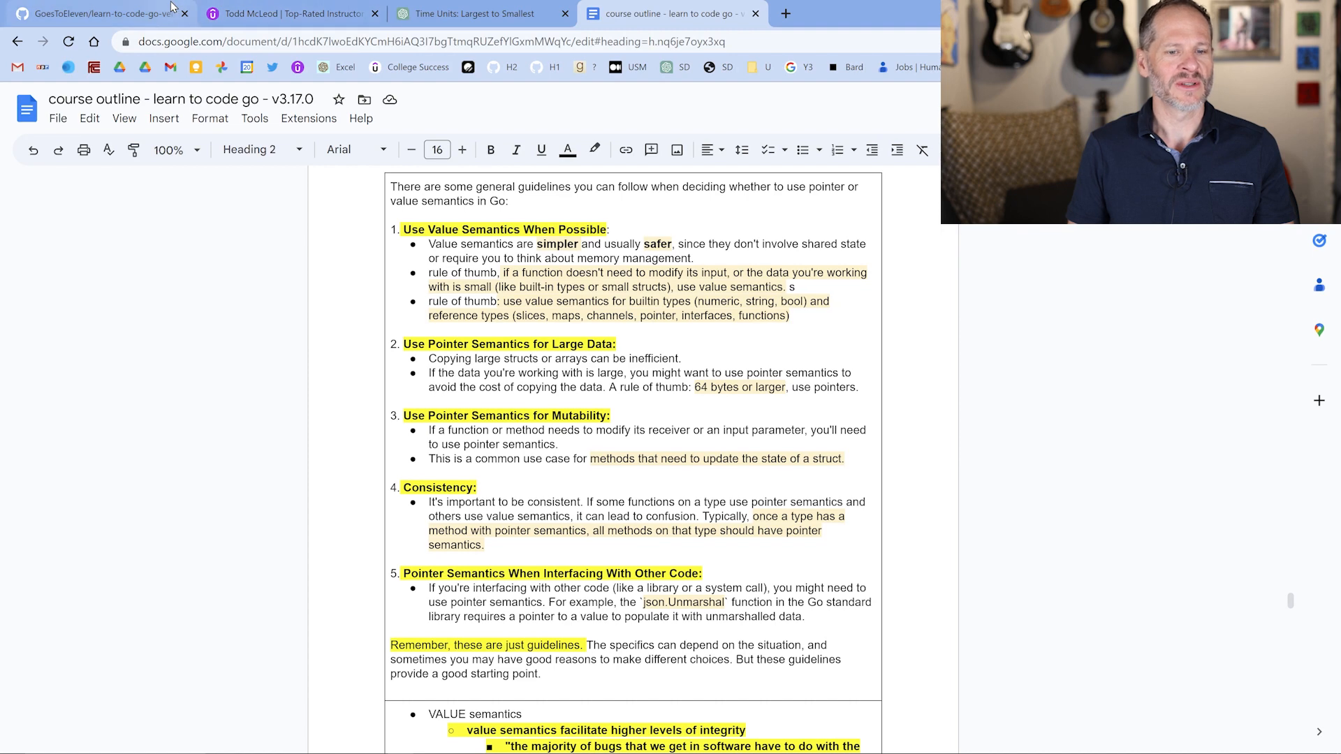
# Scroll through the Google Docs guidelines on value versus pointer semantics
pyautogui.scroll(3)
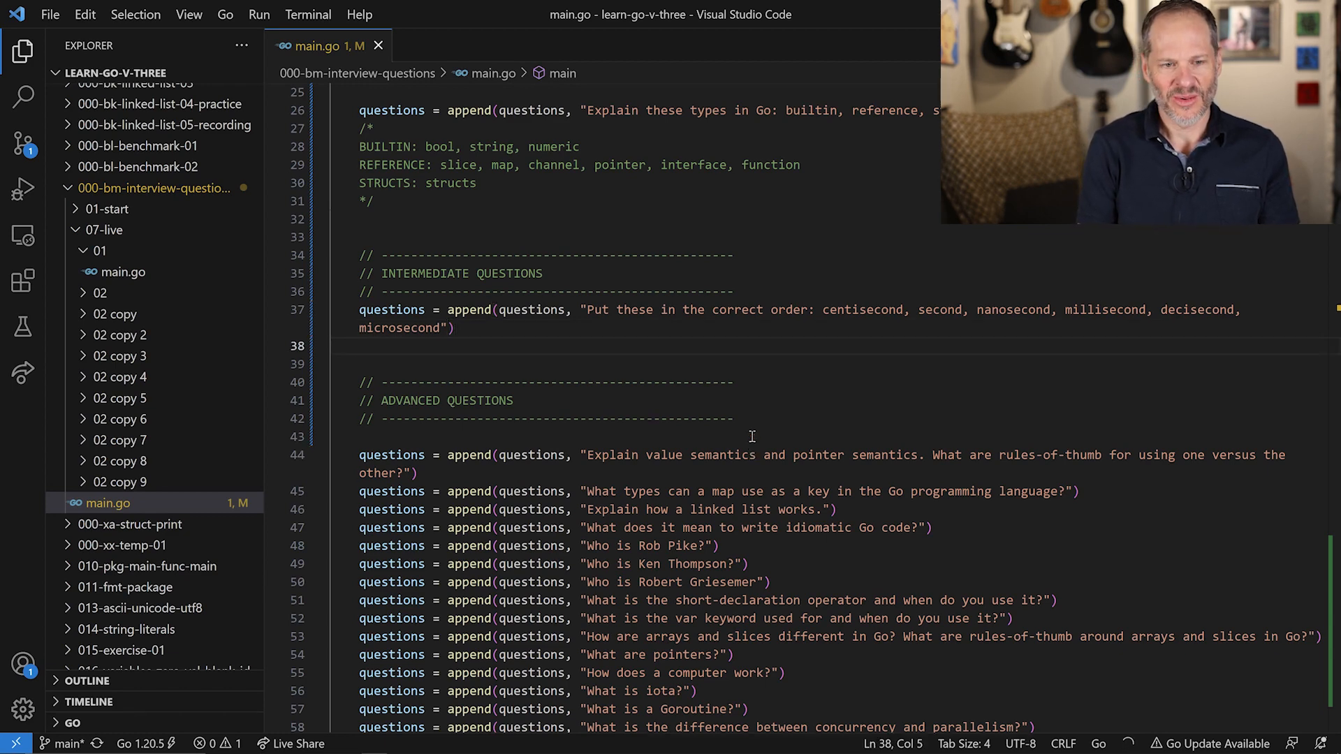
# Insert an empty /* */ block comment under line 37, then scroll the editor
pyautogui.write('**')
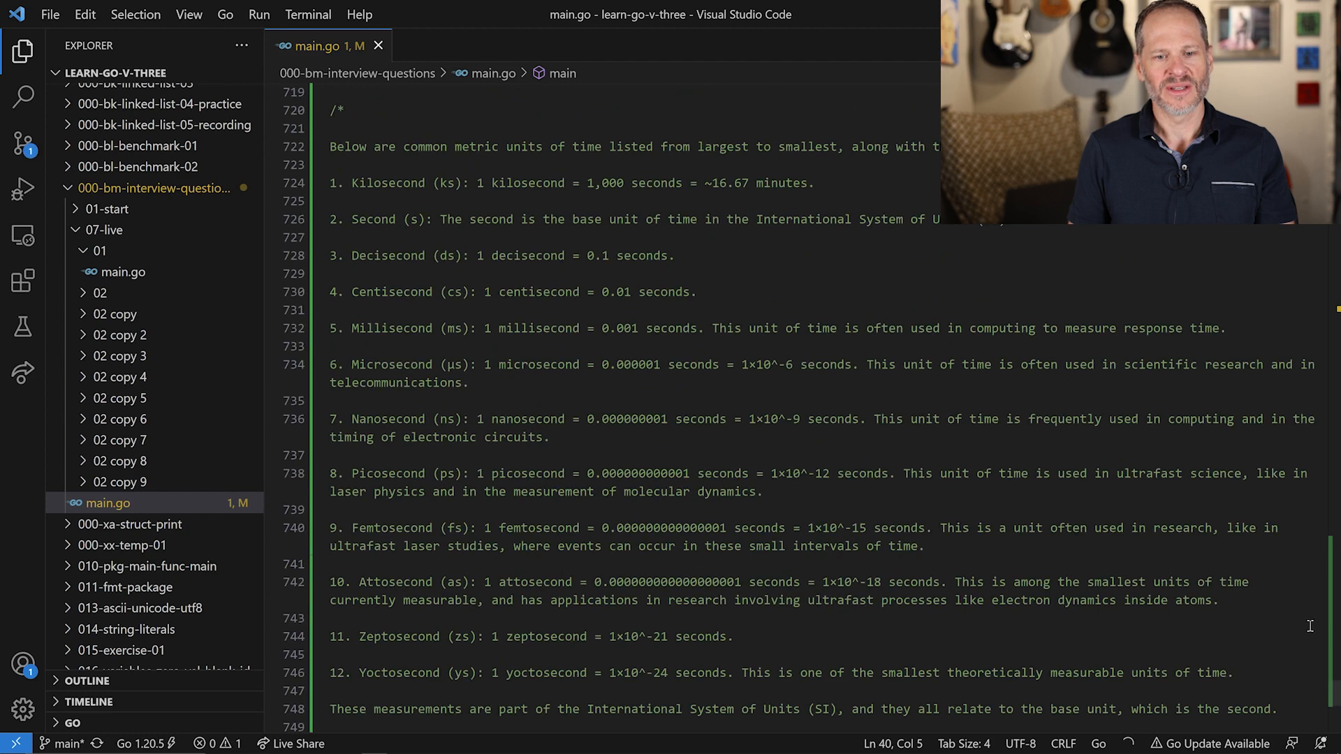
pyautogui.moveTo(1333, 687)
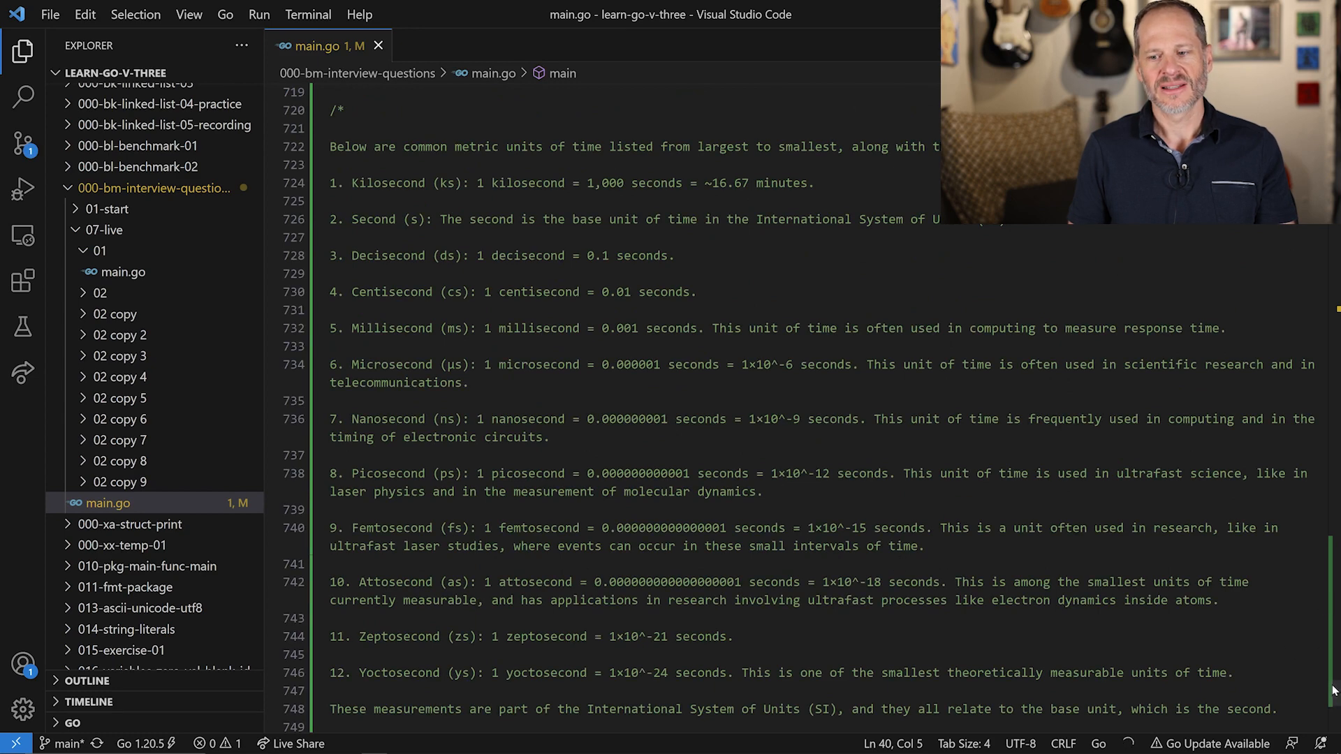
pyautogui.scroll(3)
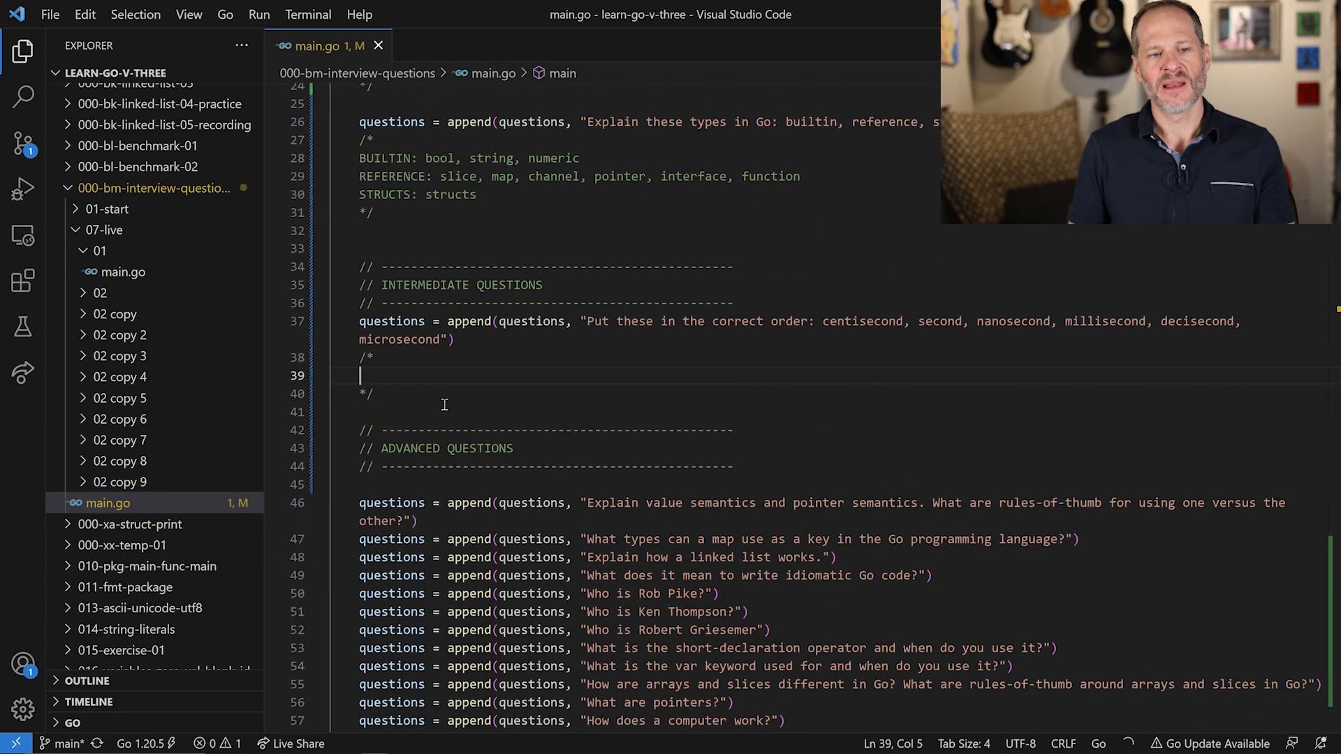
pyautogui.moveTo(751, 329)
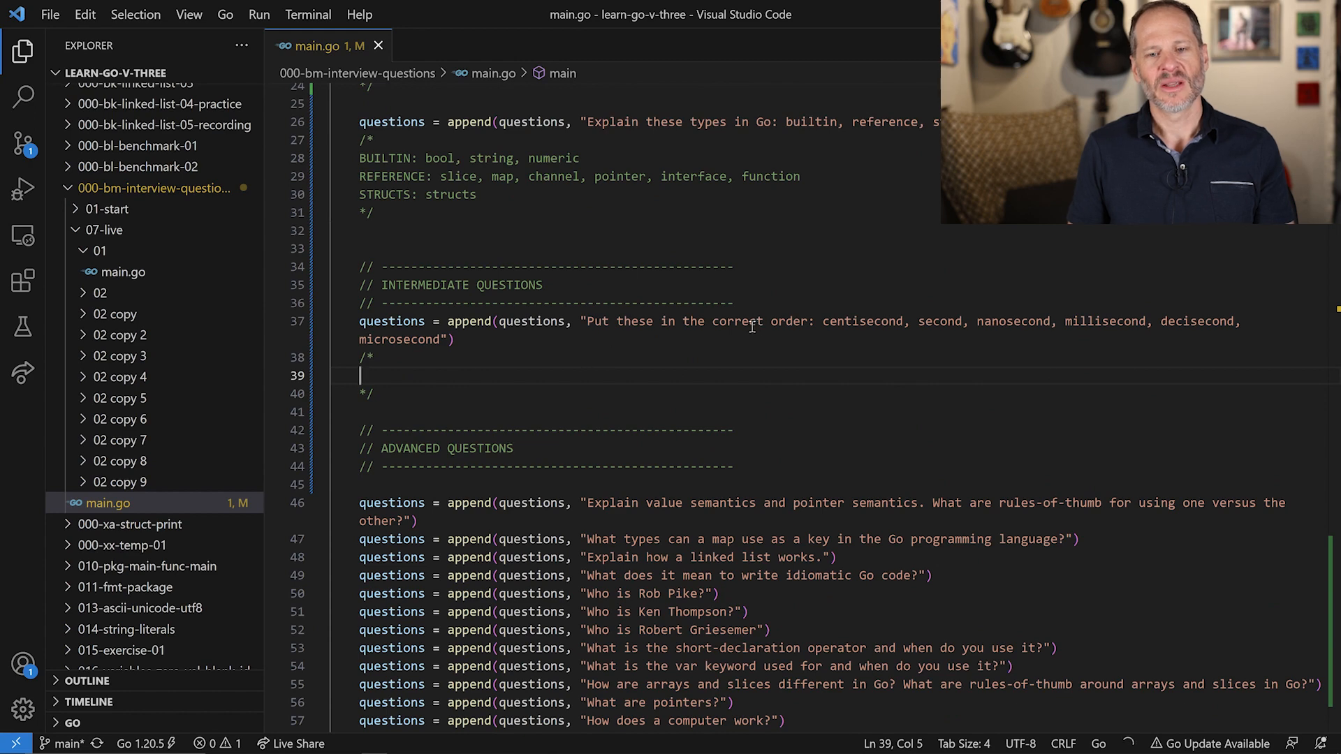
pyautogui.moveTo(750, 328)
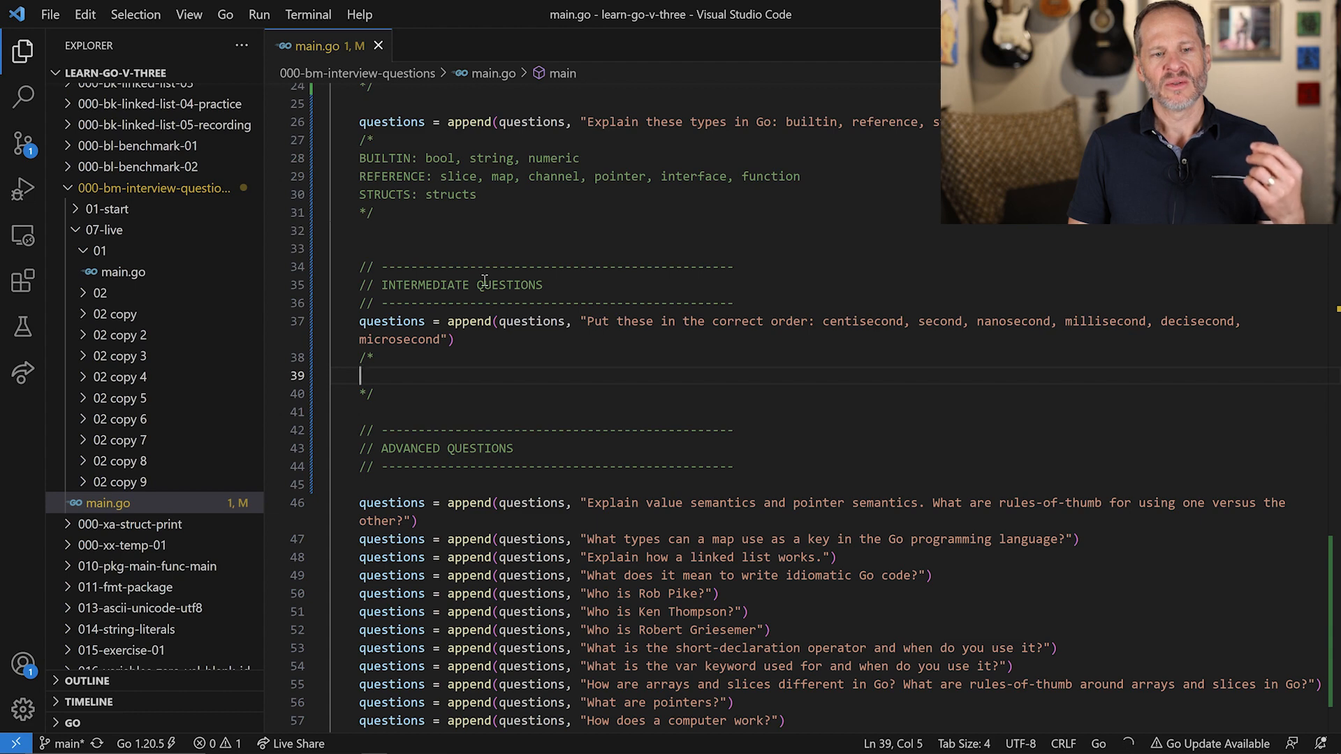
pyautogui.moveTo(389, 339)
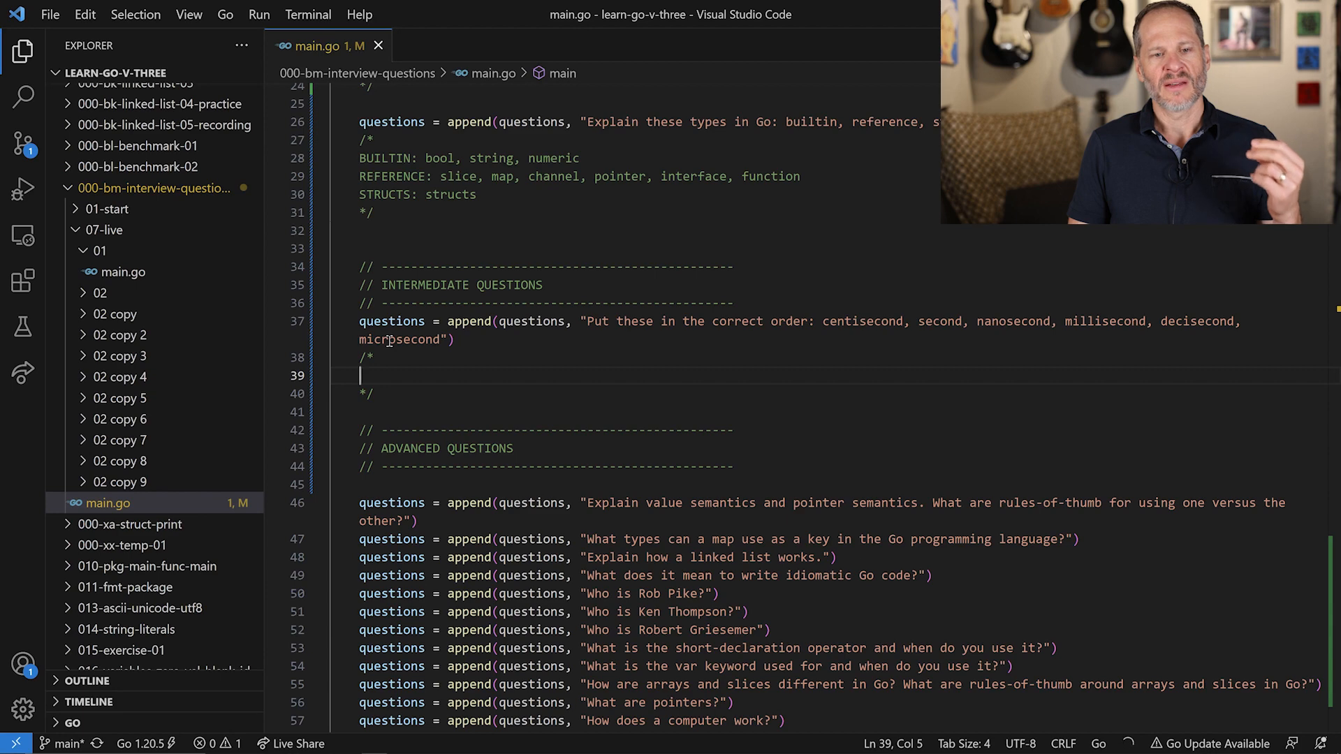
pyautogui.moveTo(787, 373)
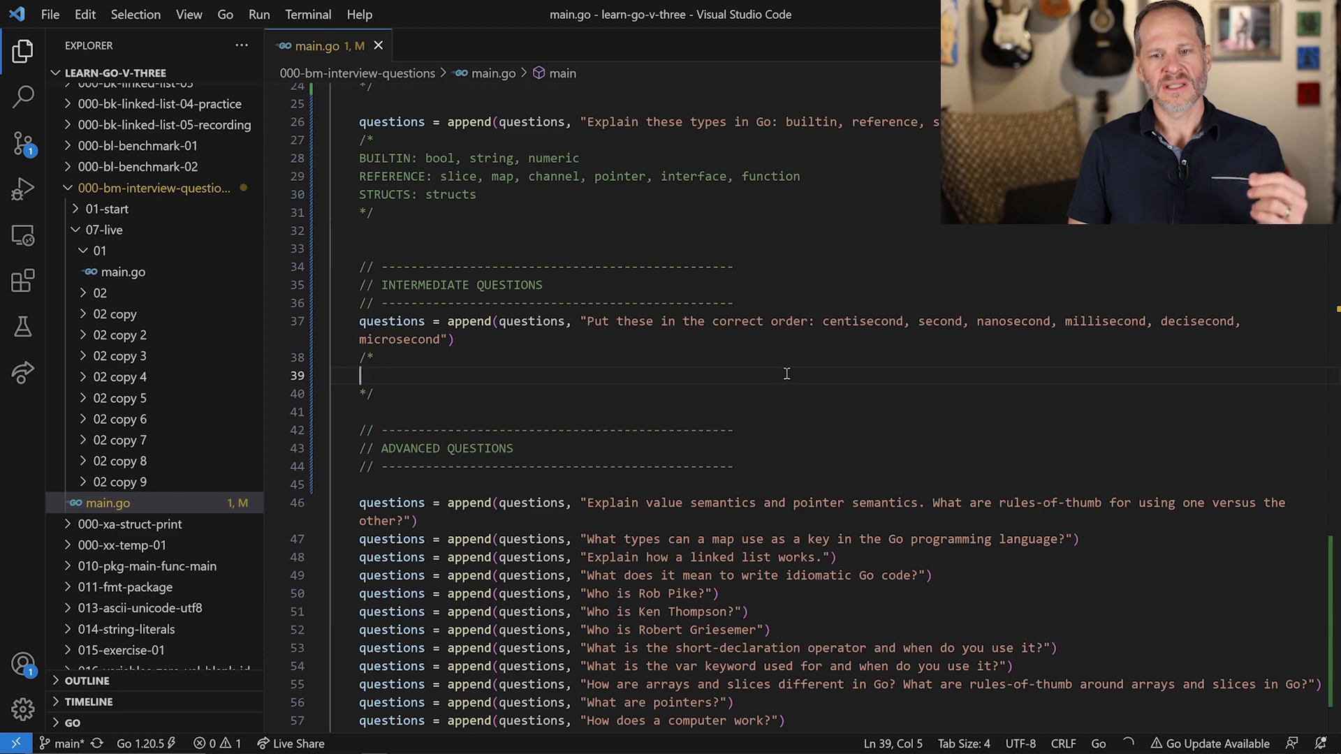
pyautogui.moveTo(977, 354)
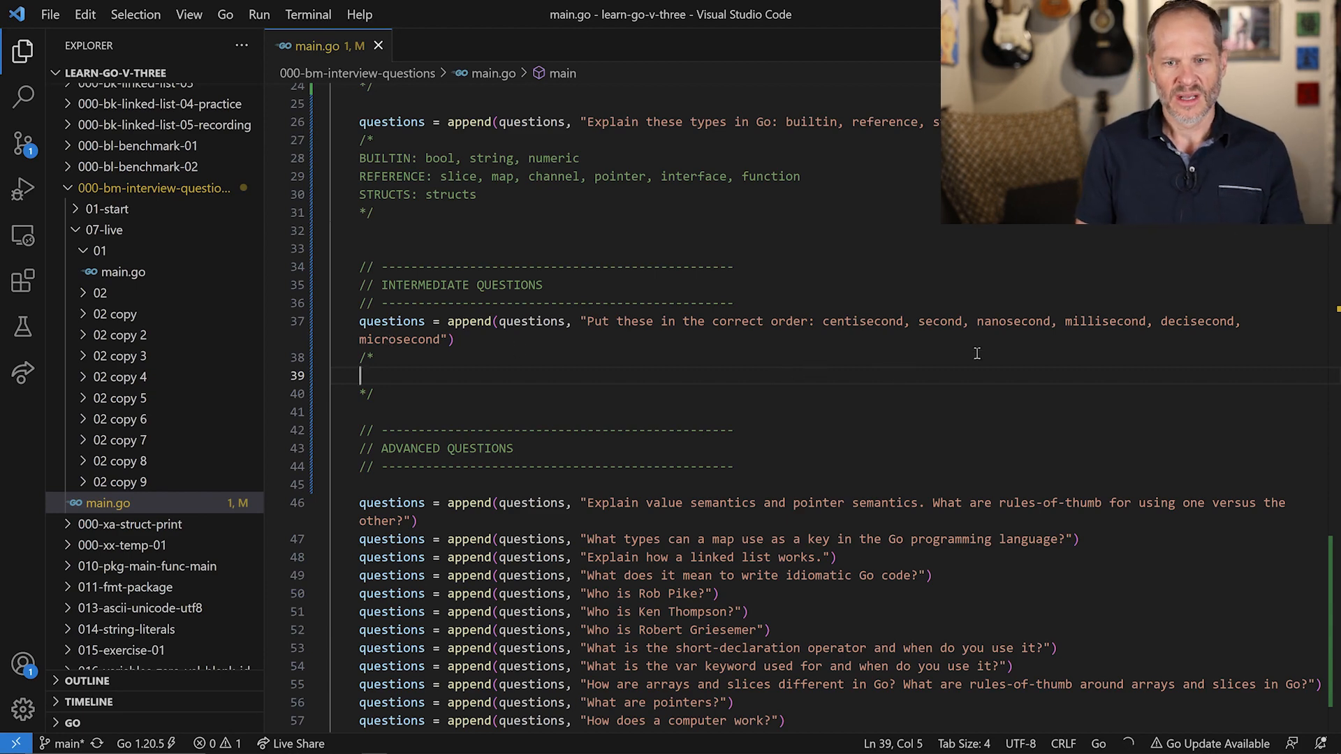
# Type second, decisecond 1/10, centisecond 1/100 and millisec as separate comment lines
pyautogui.write('second')
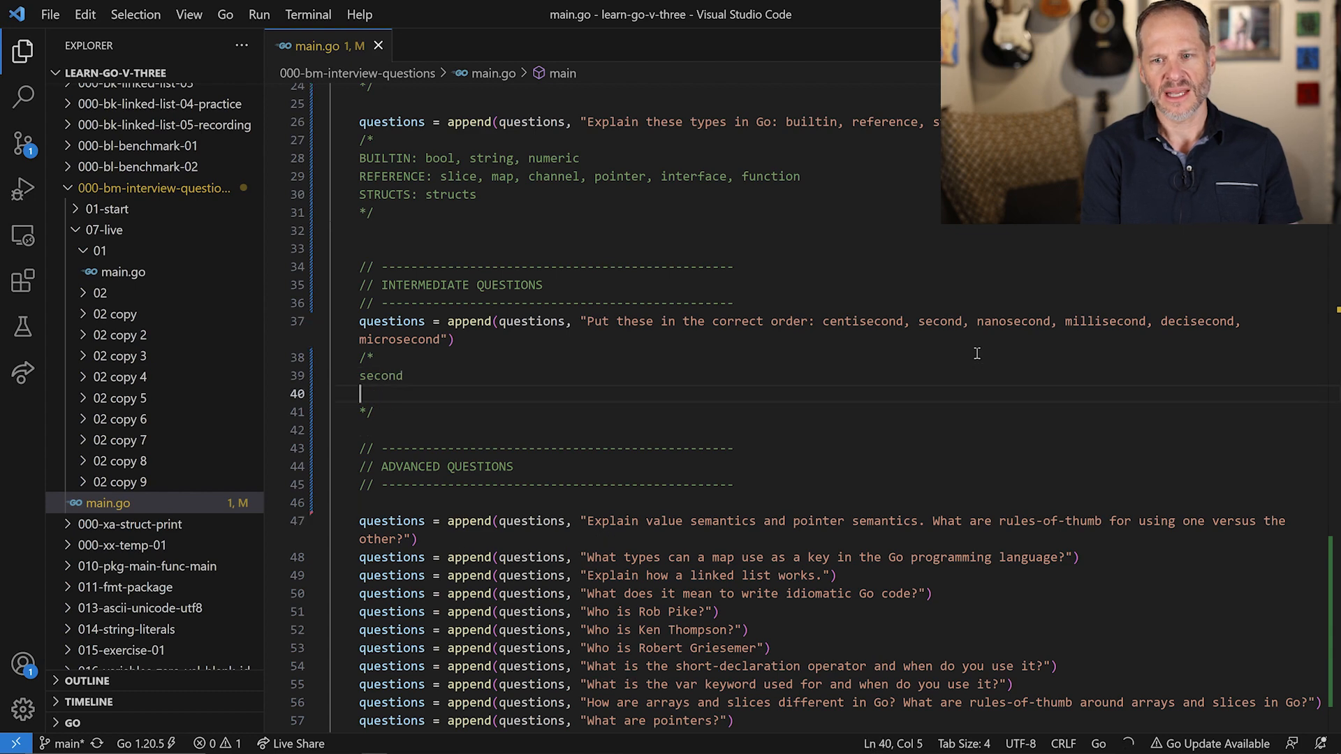
pyautogui.write('decisecond')
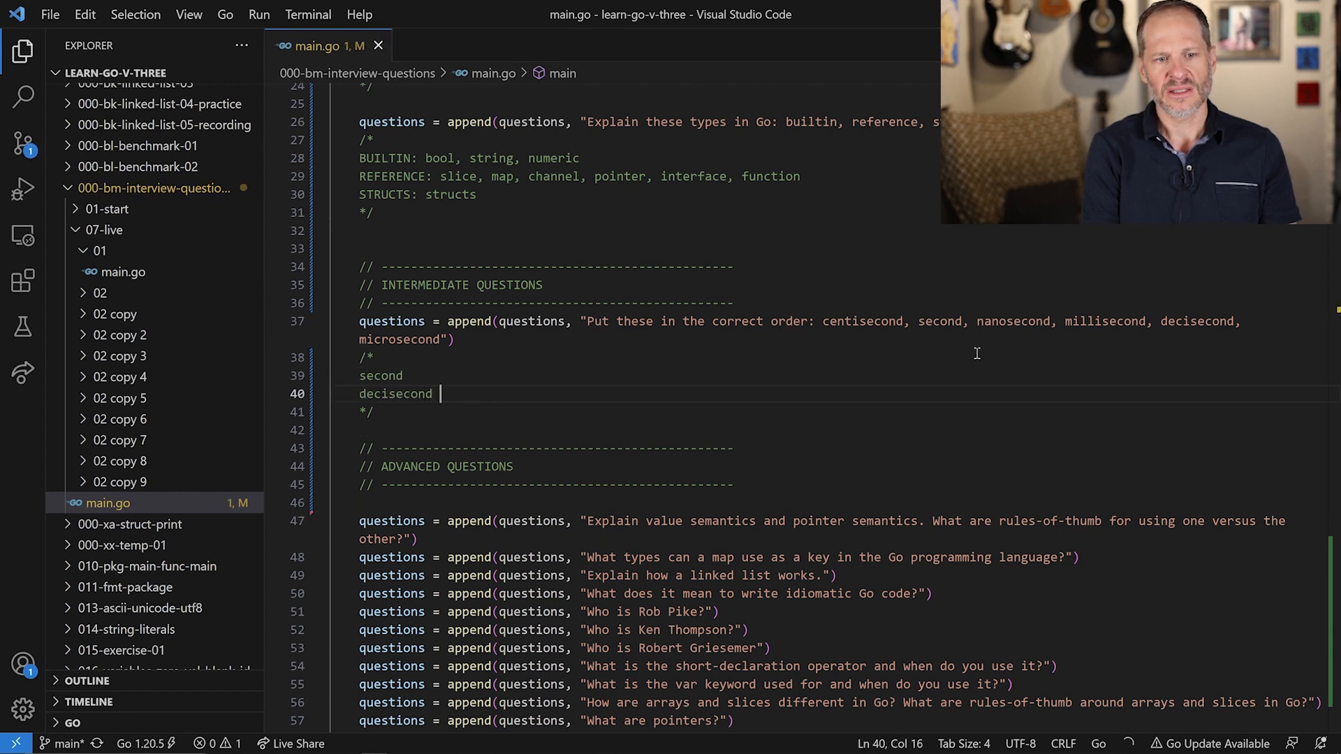
pyautogui.write('1/10')
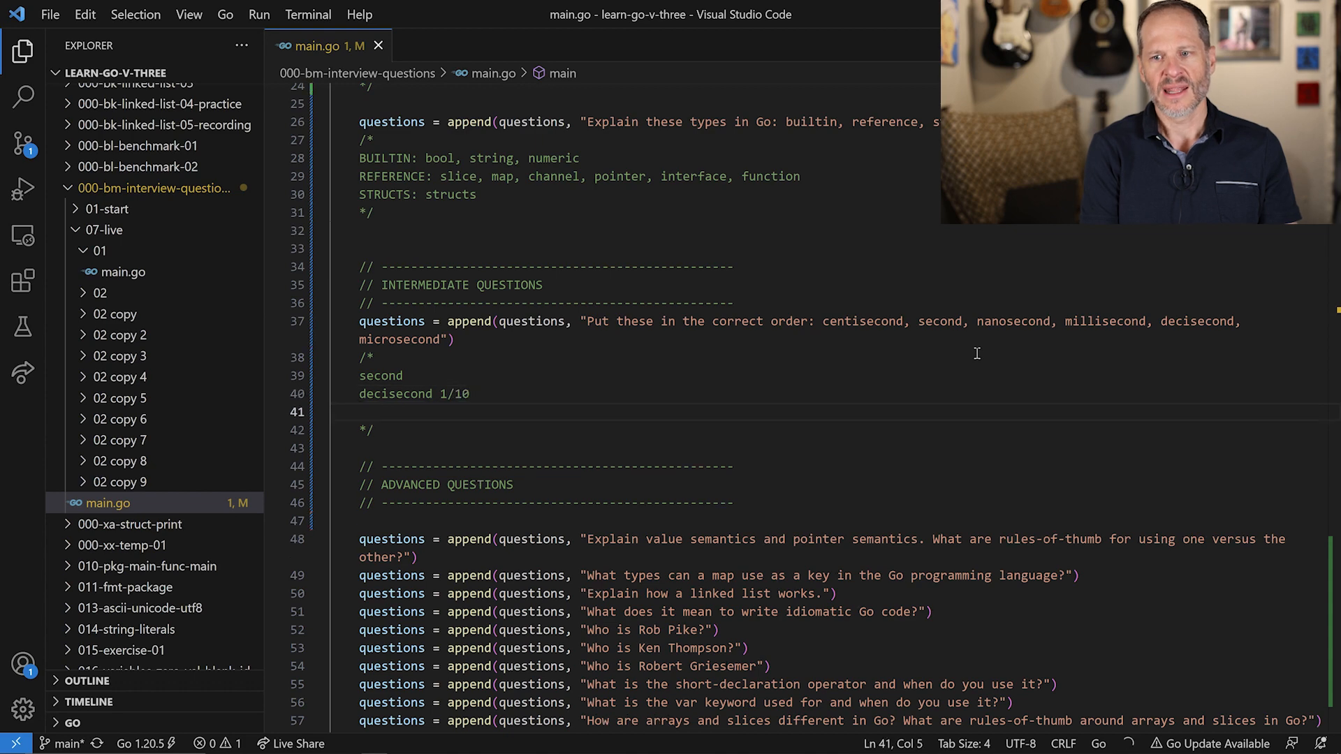
pyautogui.write('centisecond 1/100')
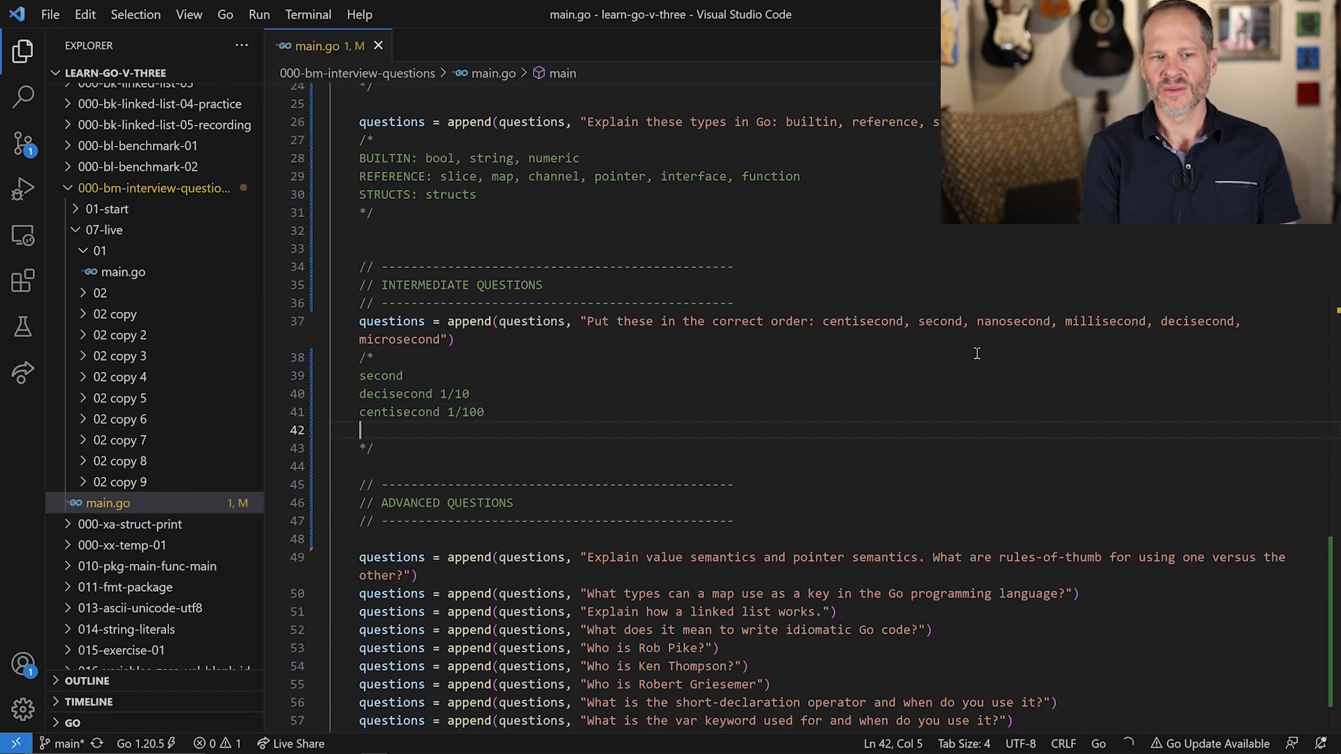
pyautogui.write('millisec')
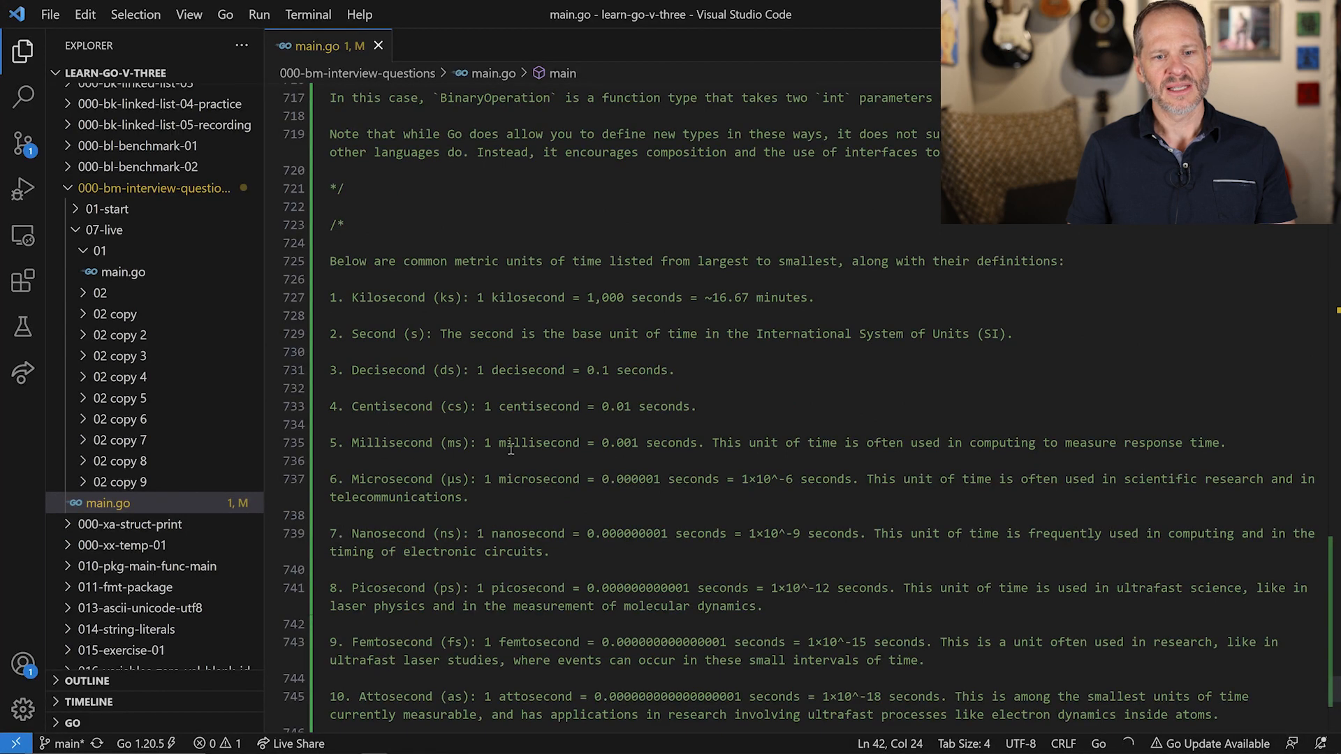
pyautogui.moveTo(628, 445)
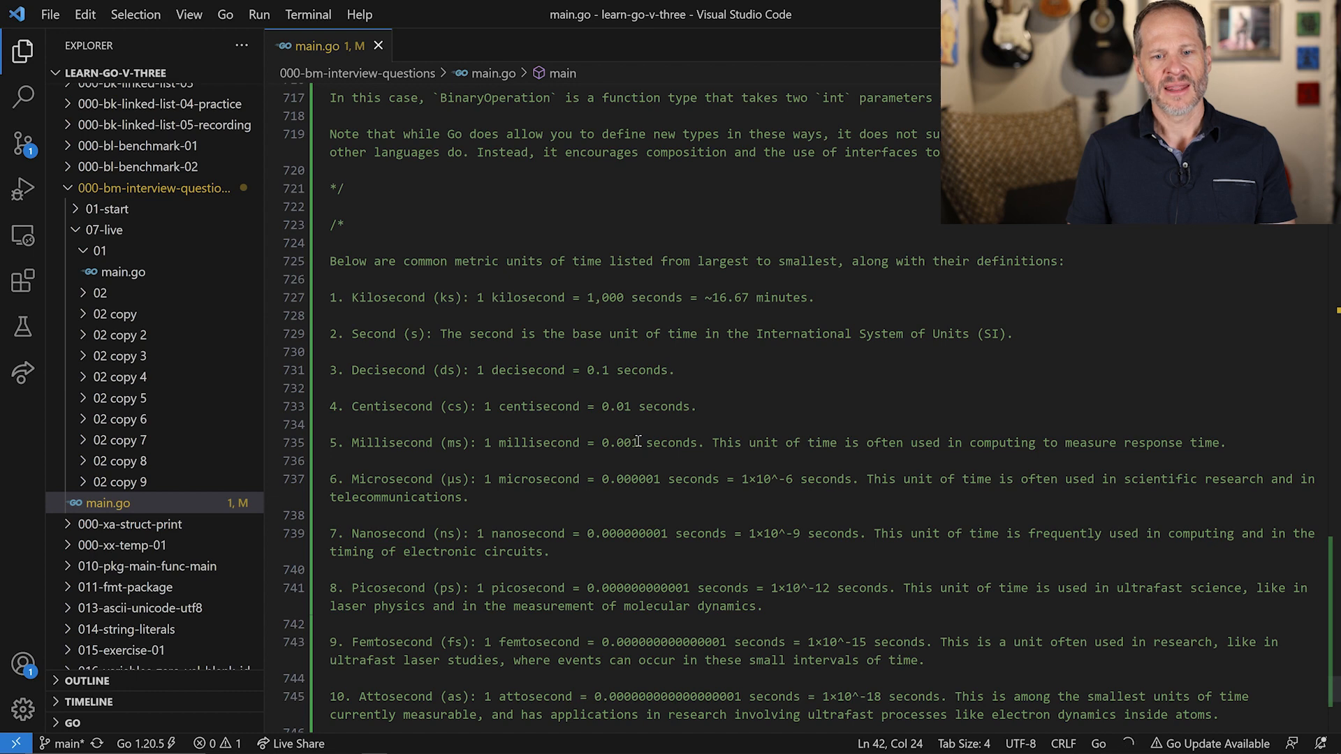
pyautogui.moveTo(678, 453)
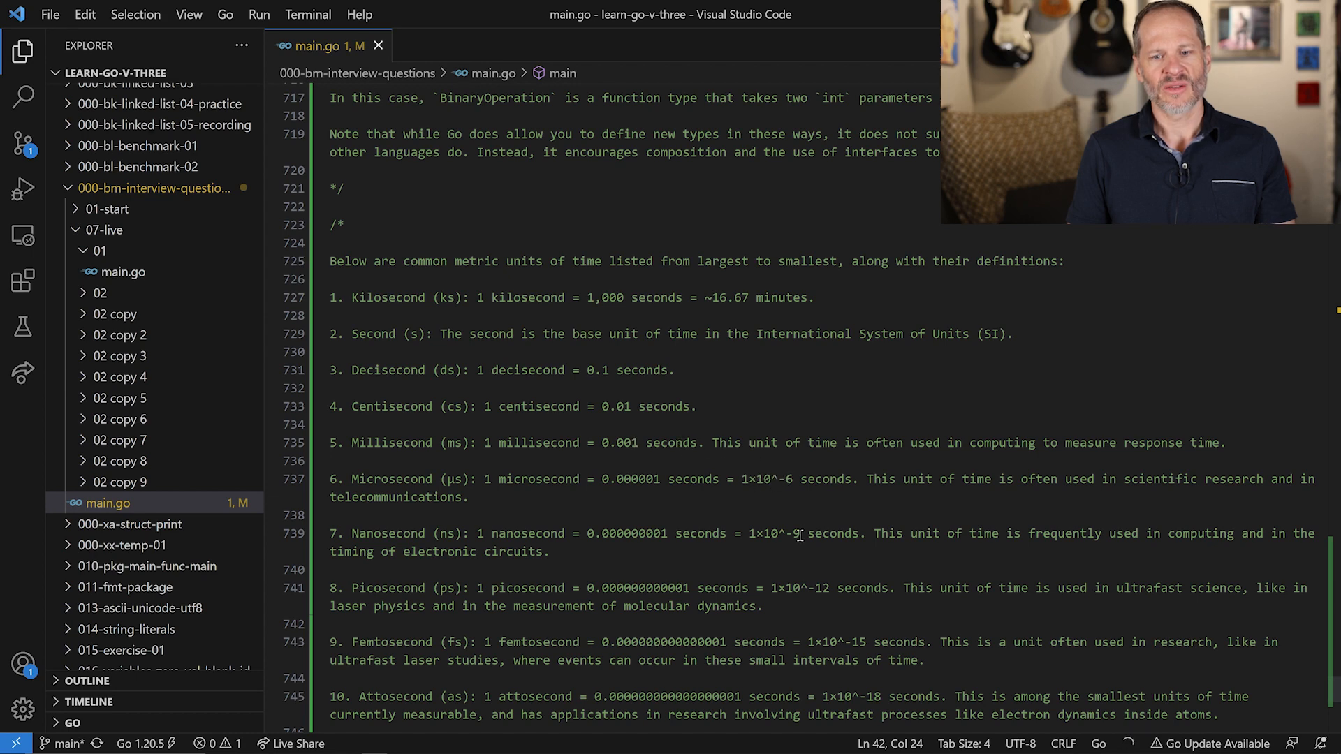
pyautogui.moveTo(815, 587)
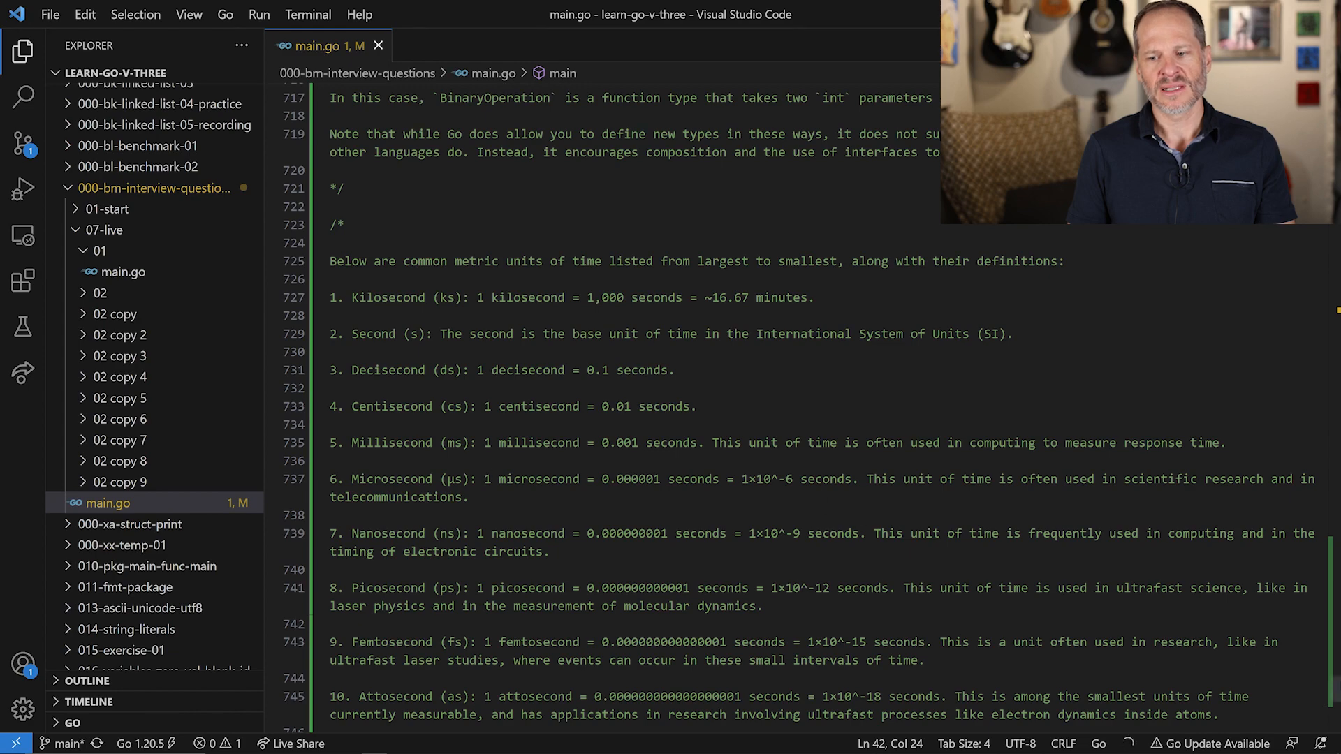
# Scroll up to the comment under the intermediate time-units ordering question
pyautogui.scroll(3)
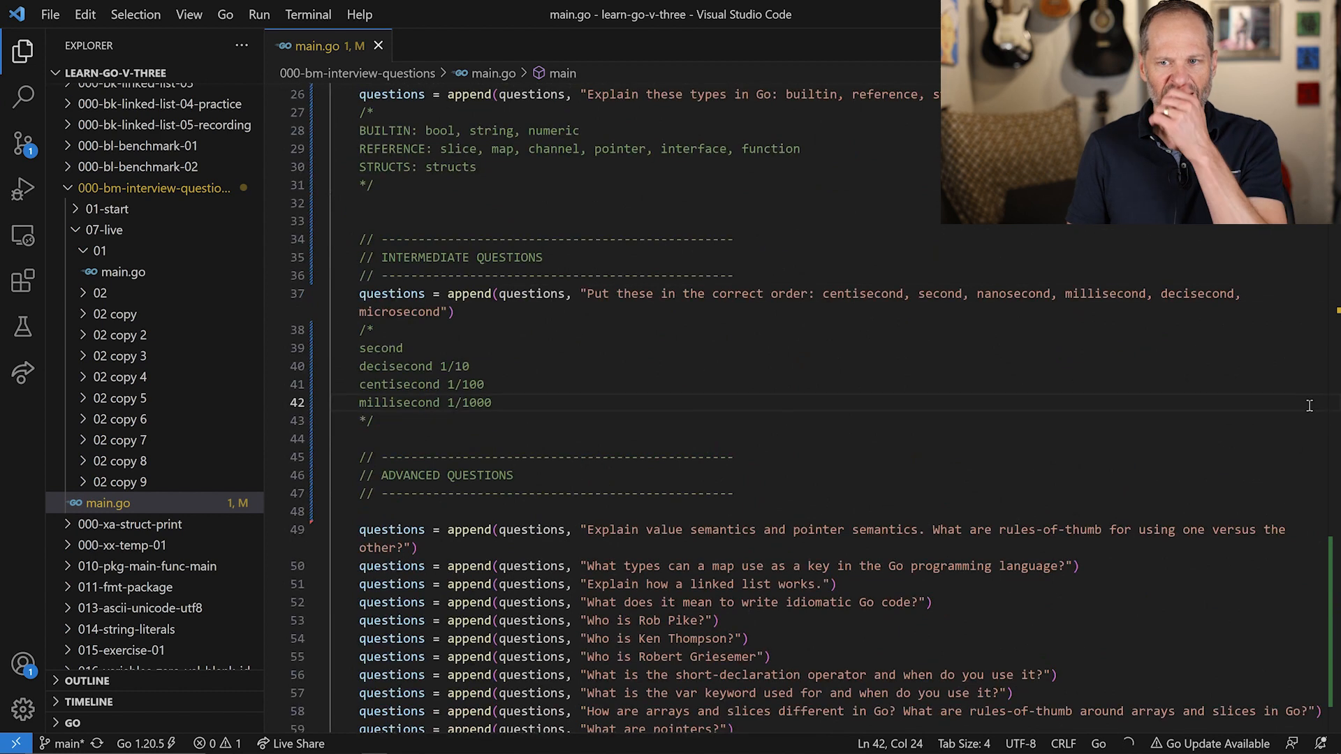
# Add microsecond and nanosecond lines below the millisecond entry
pyautogui.press('Enter')
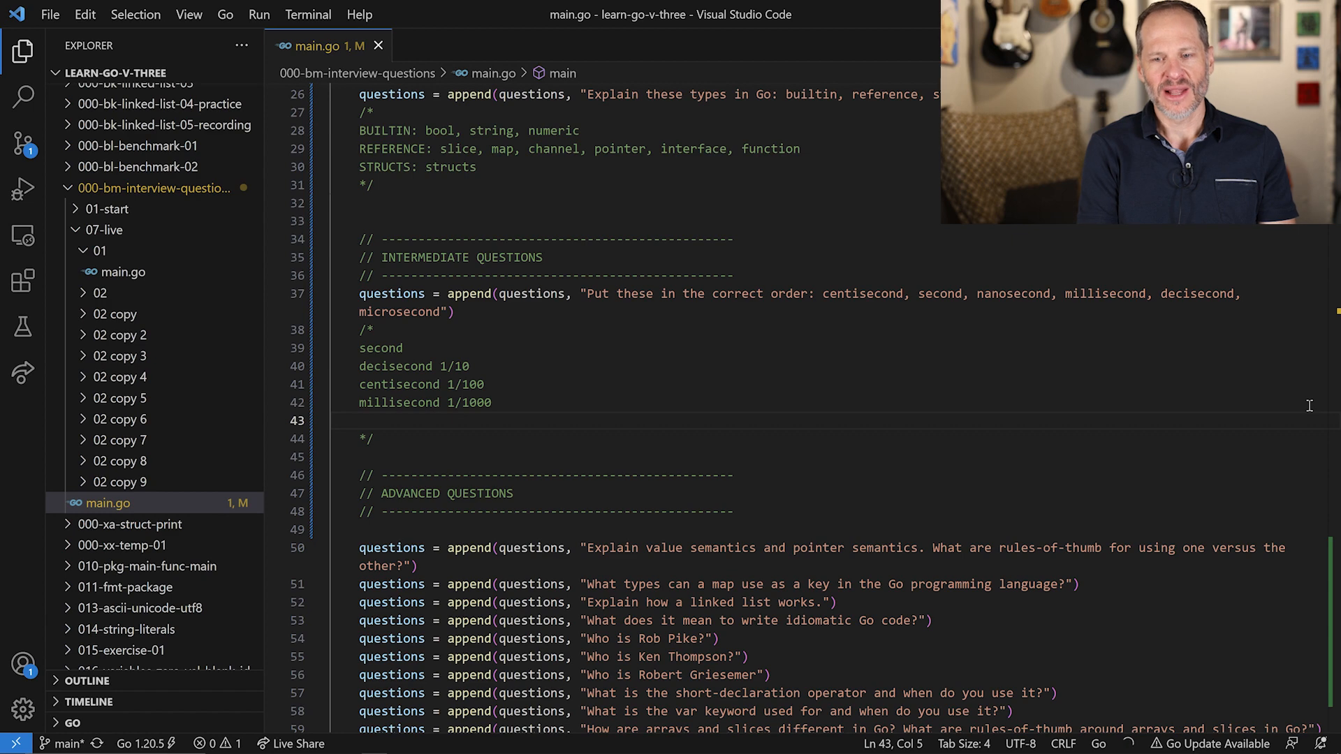
pyautogui.write('nanosecond')
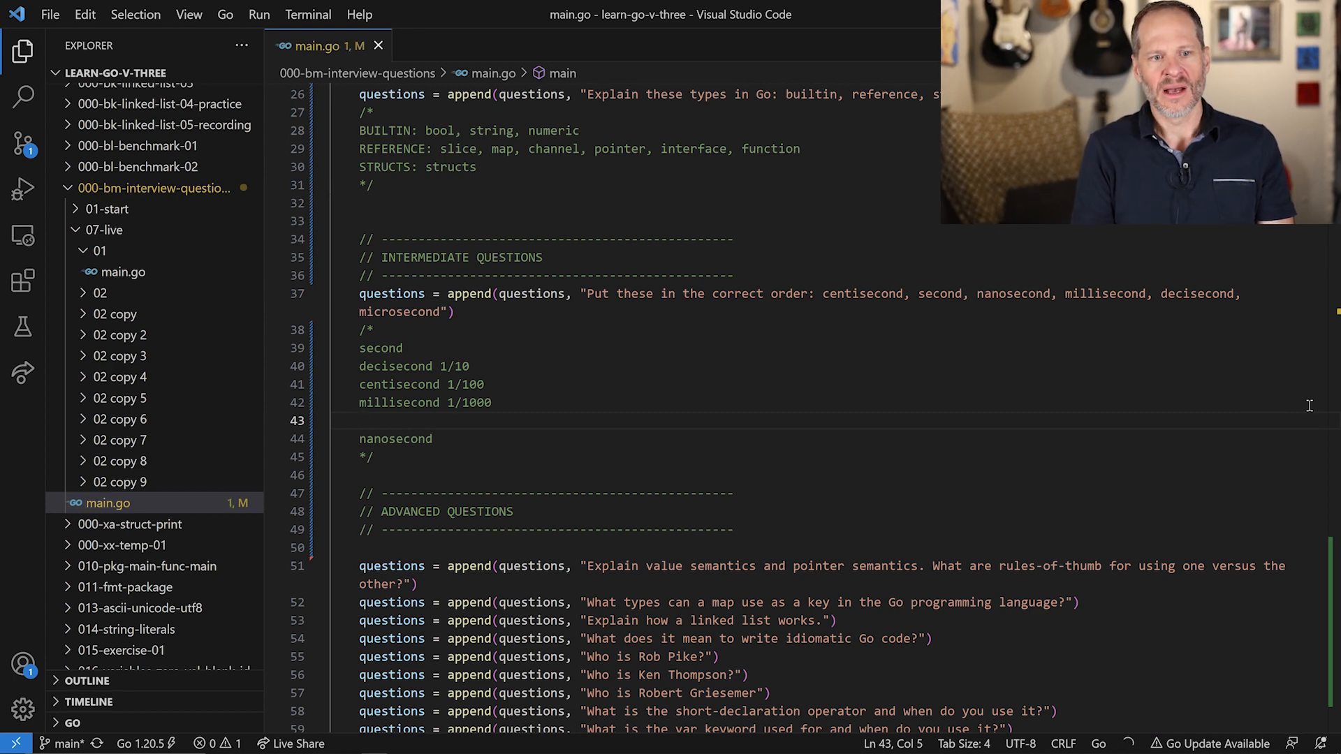
pyautogui.write('microse')
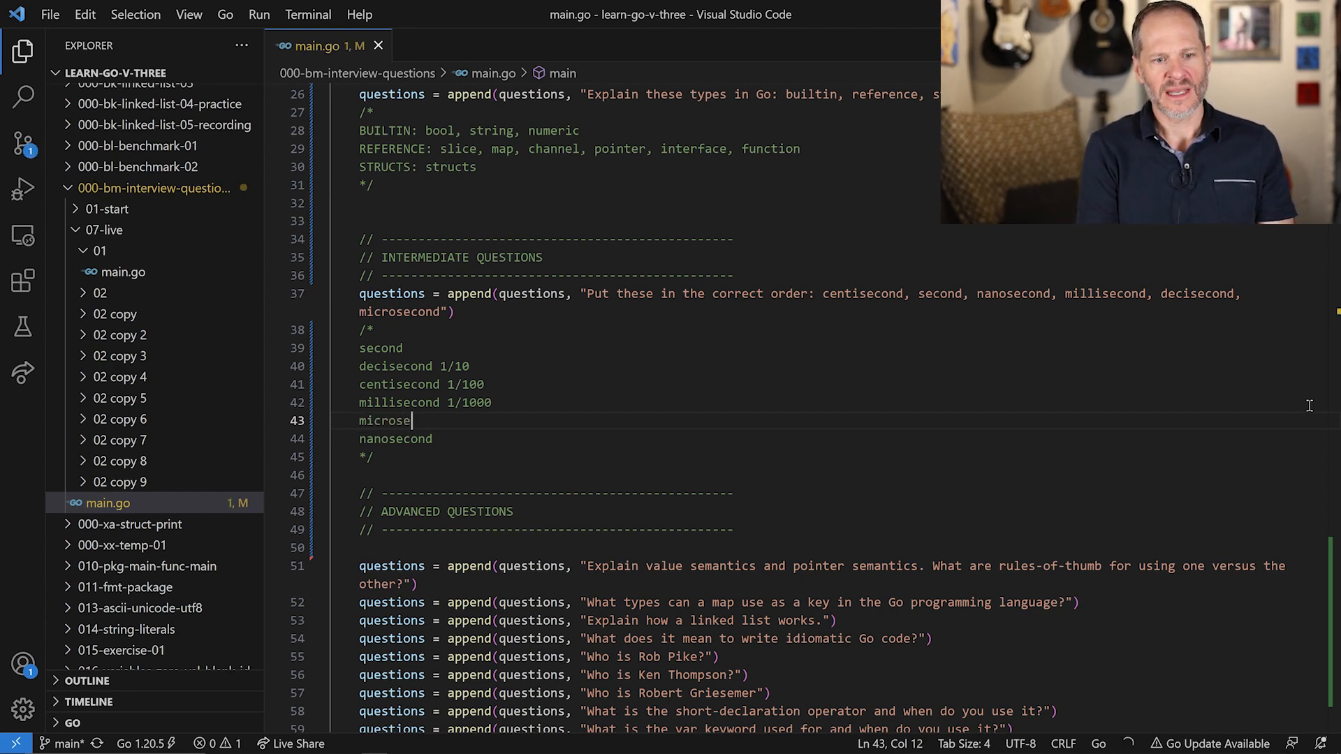
pyautogui.write('cond')
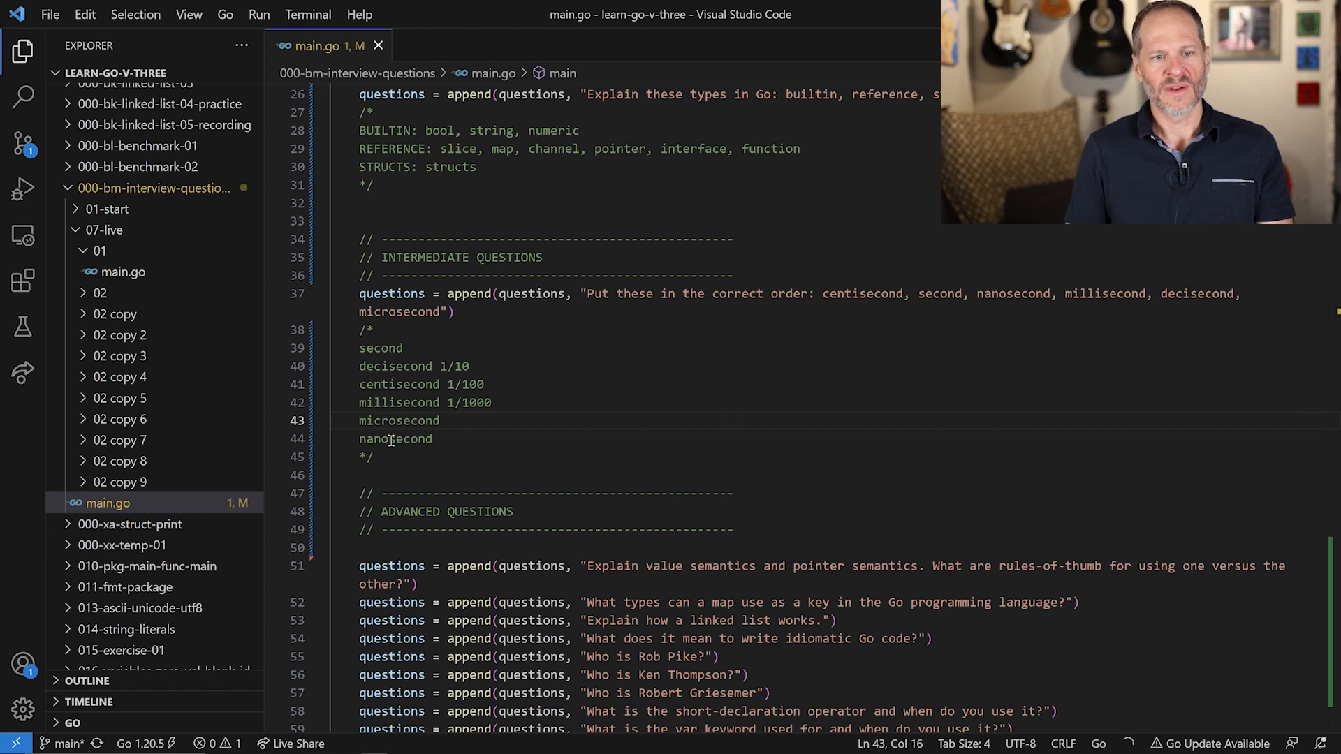
pyautogui.moveTo(962, 285)
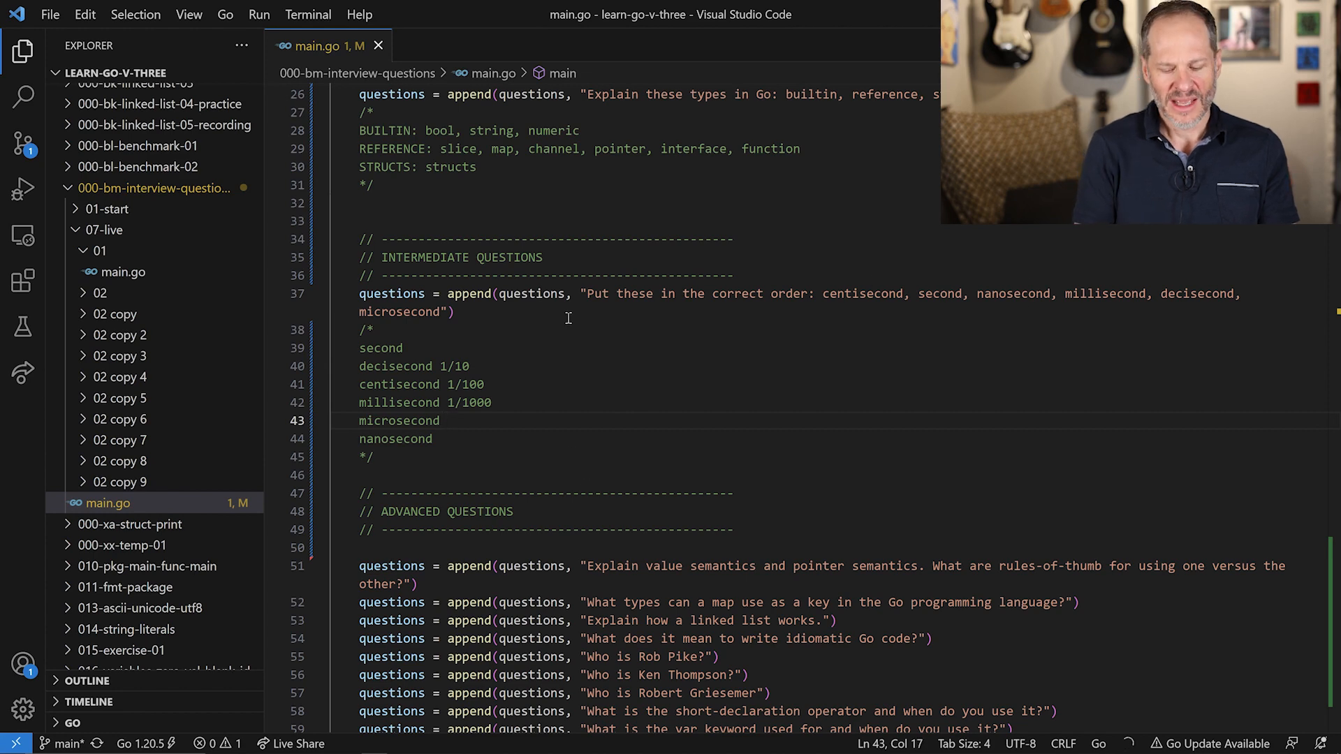
# Write the fractions as 1/1_000, 1/1_000_000 and 1/1_000_000_000, leaving a blank line below
pyautogui.write('1/1')
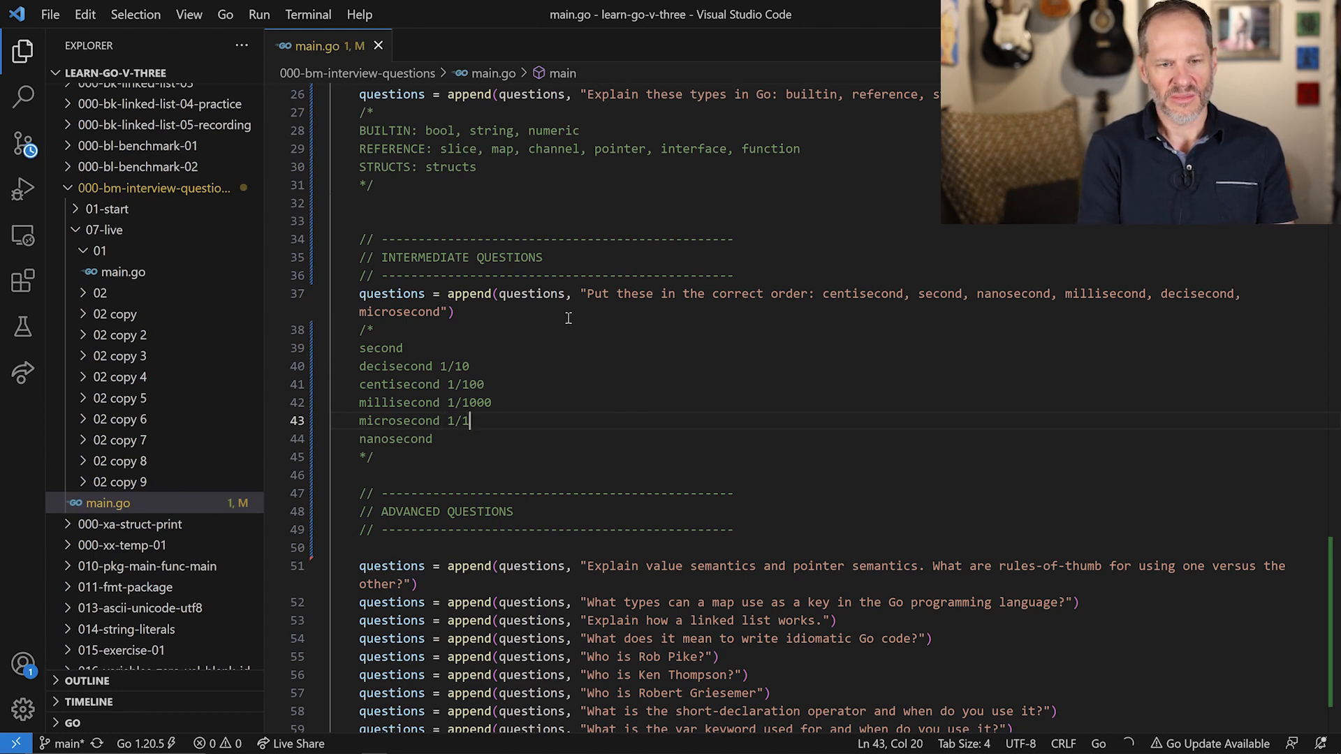
pyautogui.write('000)')
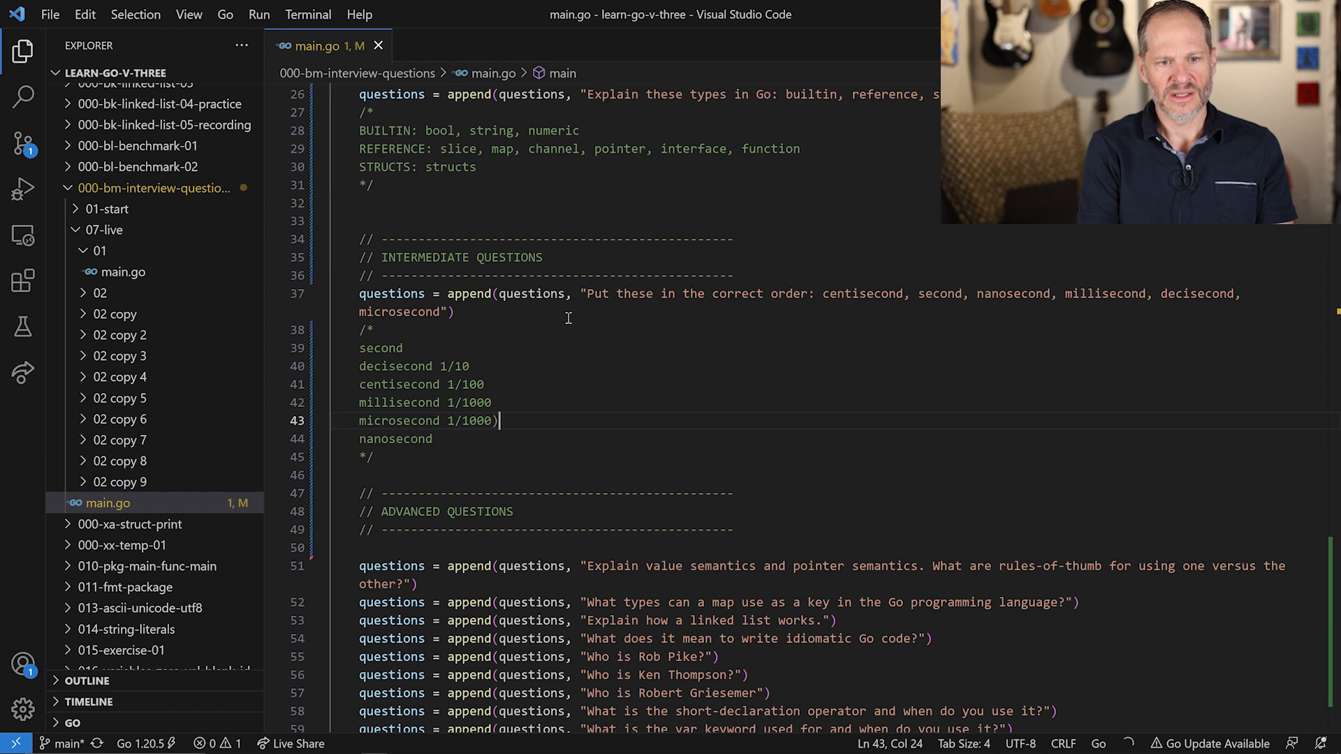
pyautogui.write('000')
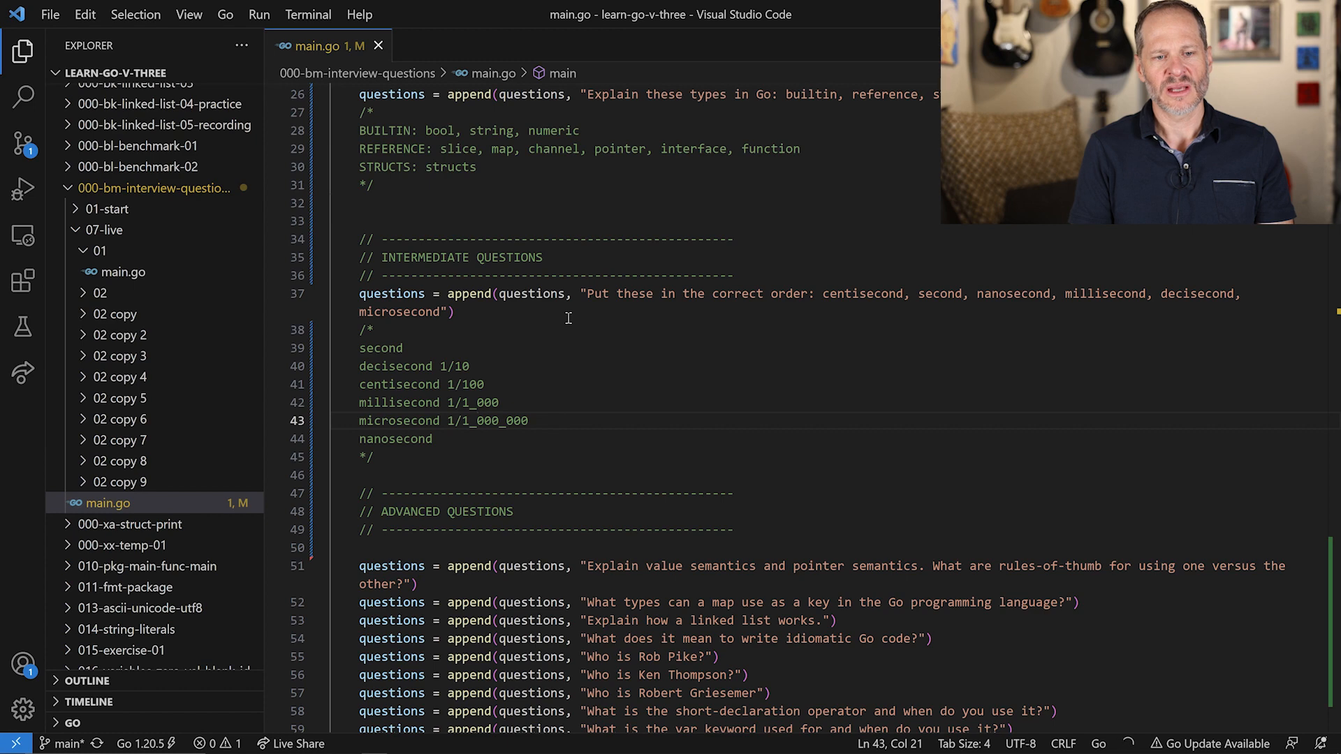
pyautogui.click(433, 438)
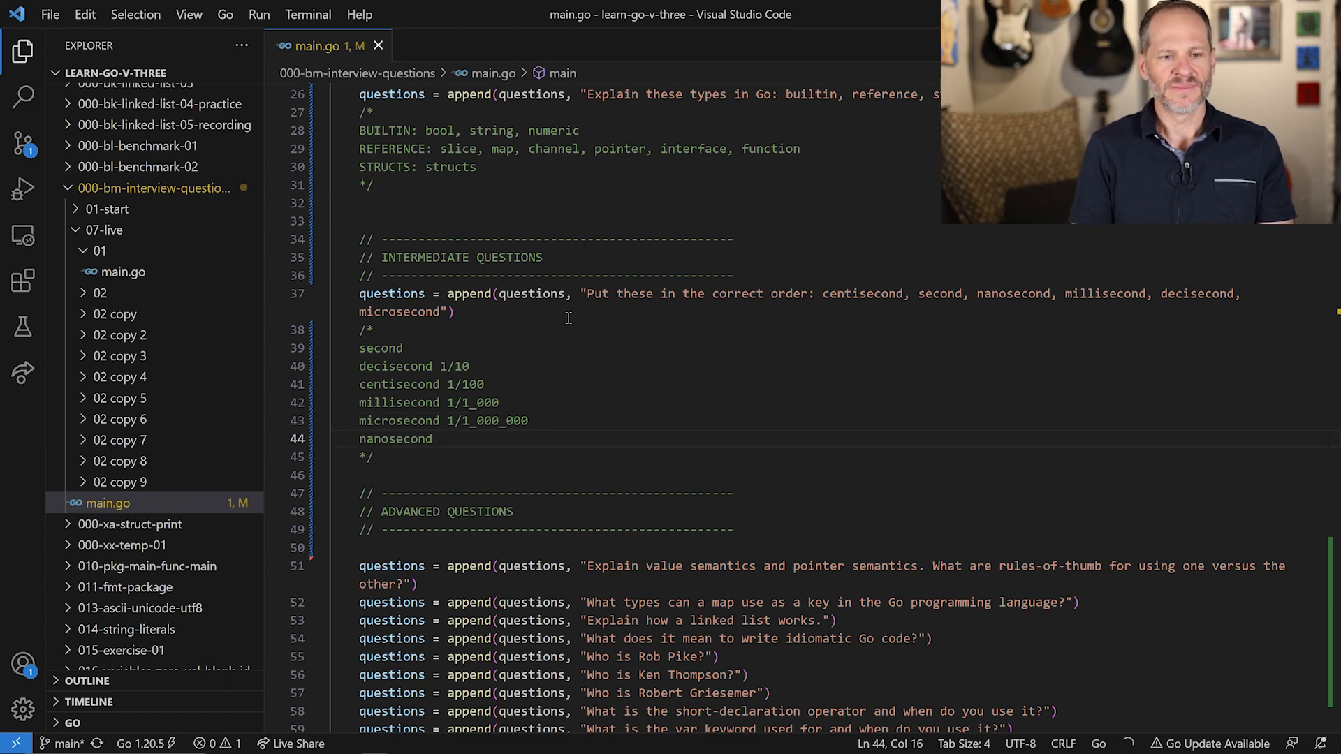
pyautogui.write('1/1')
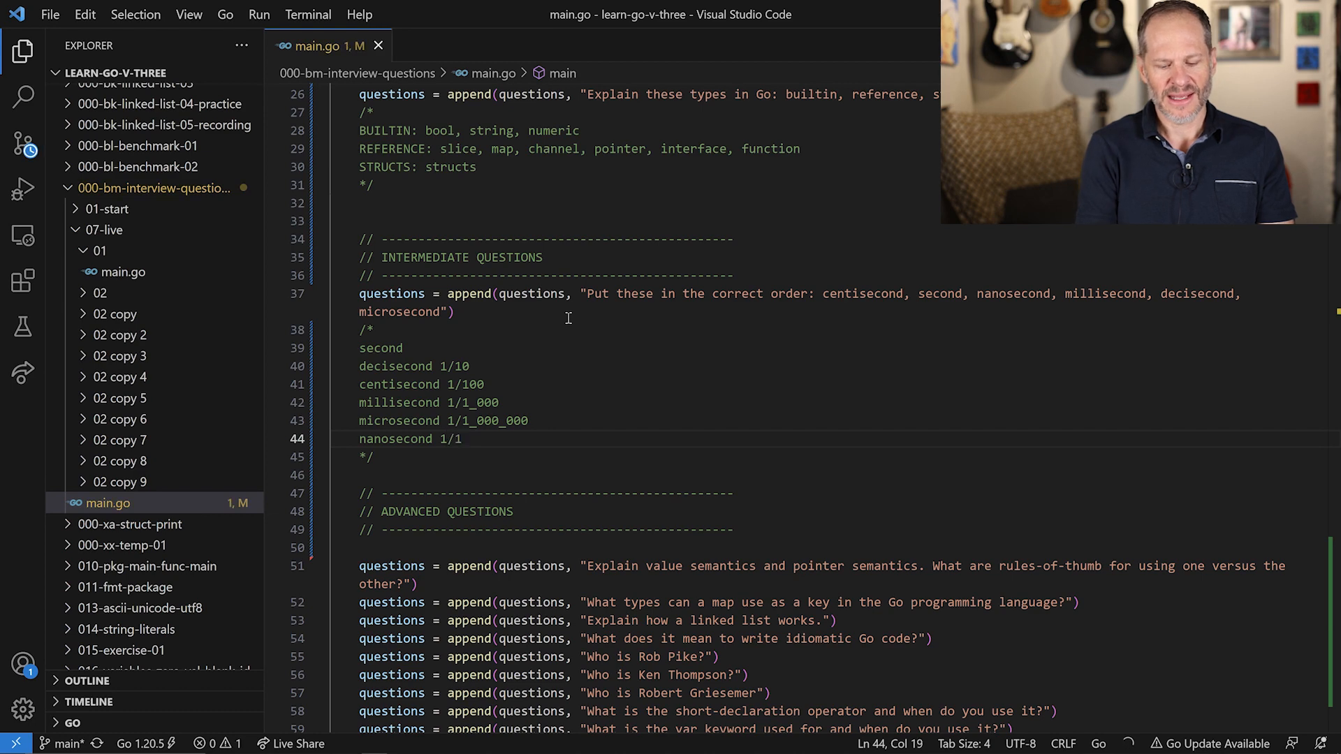
pyautogui.write('_000_000')
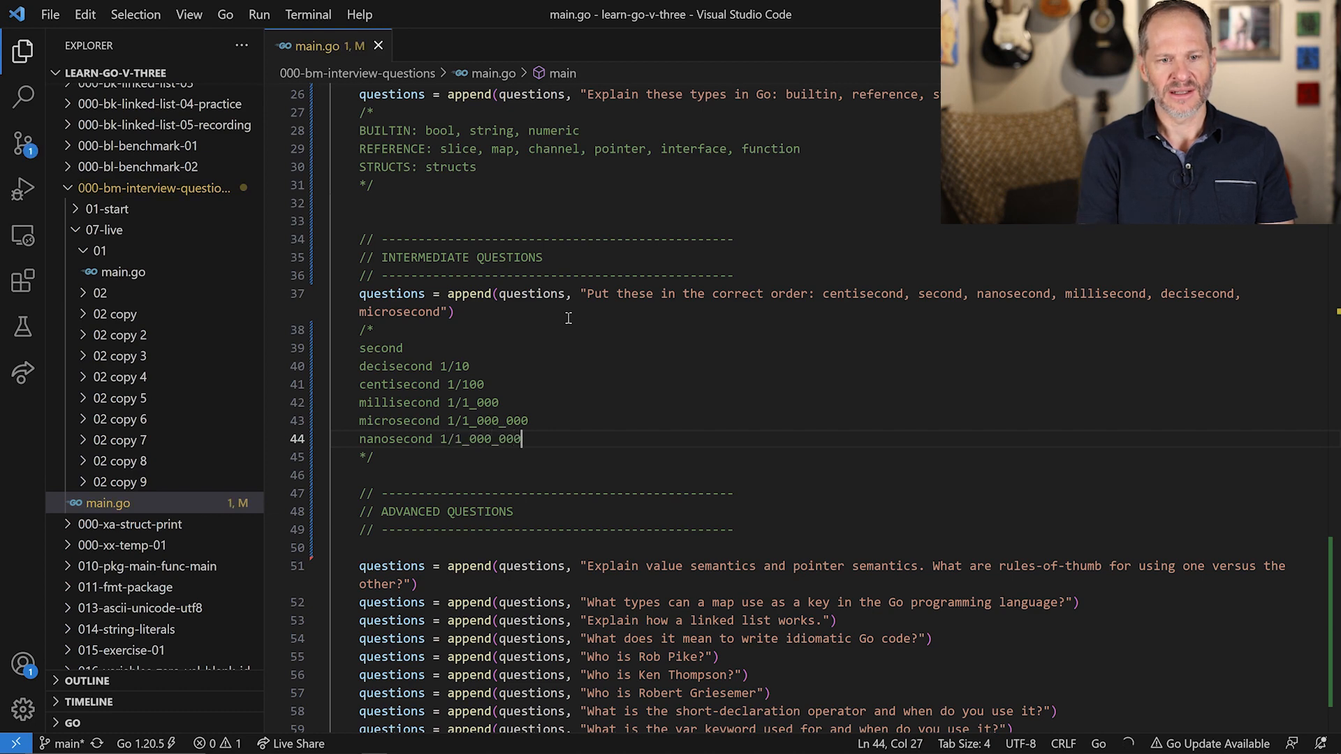
pyautogui.write('_000')
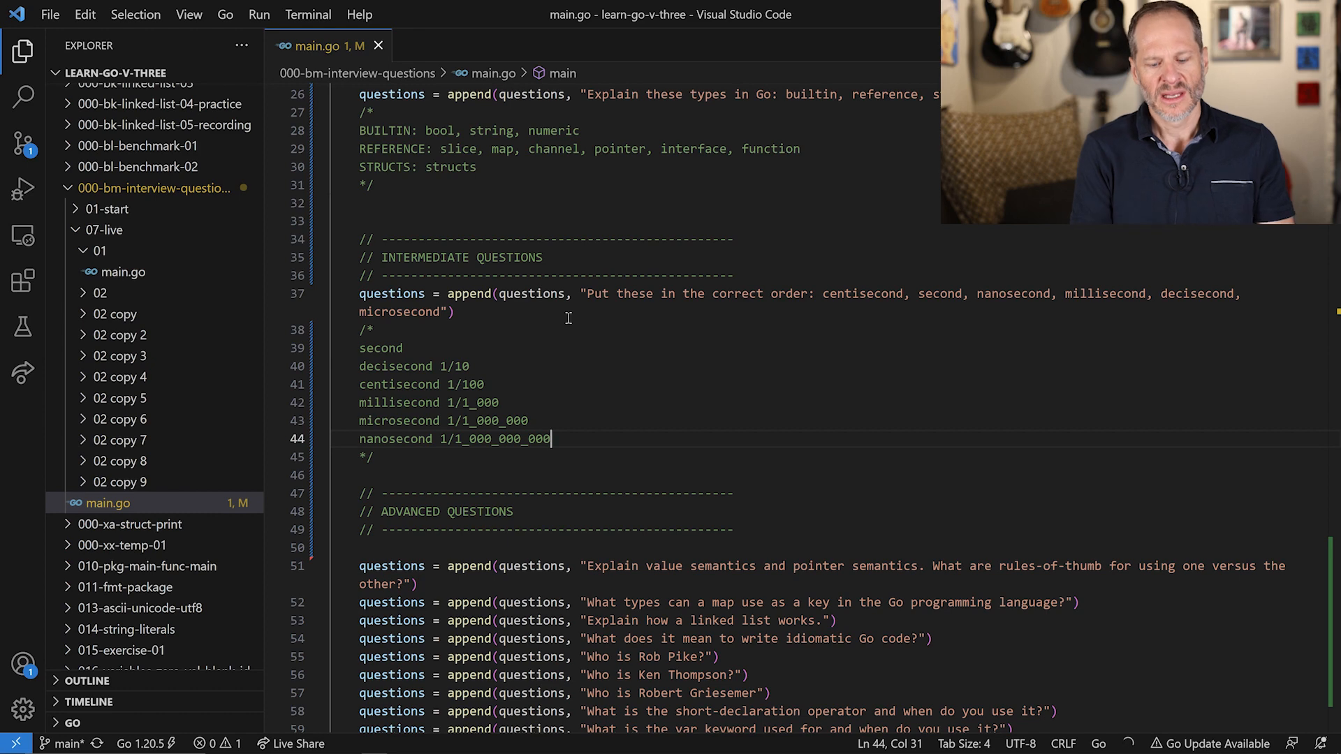
pyautogui.press('Enter')
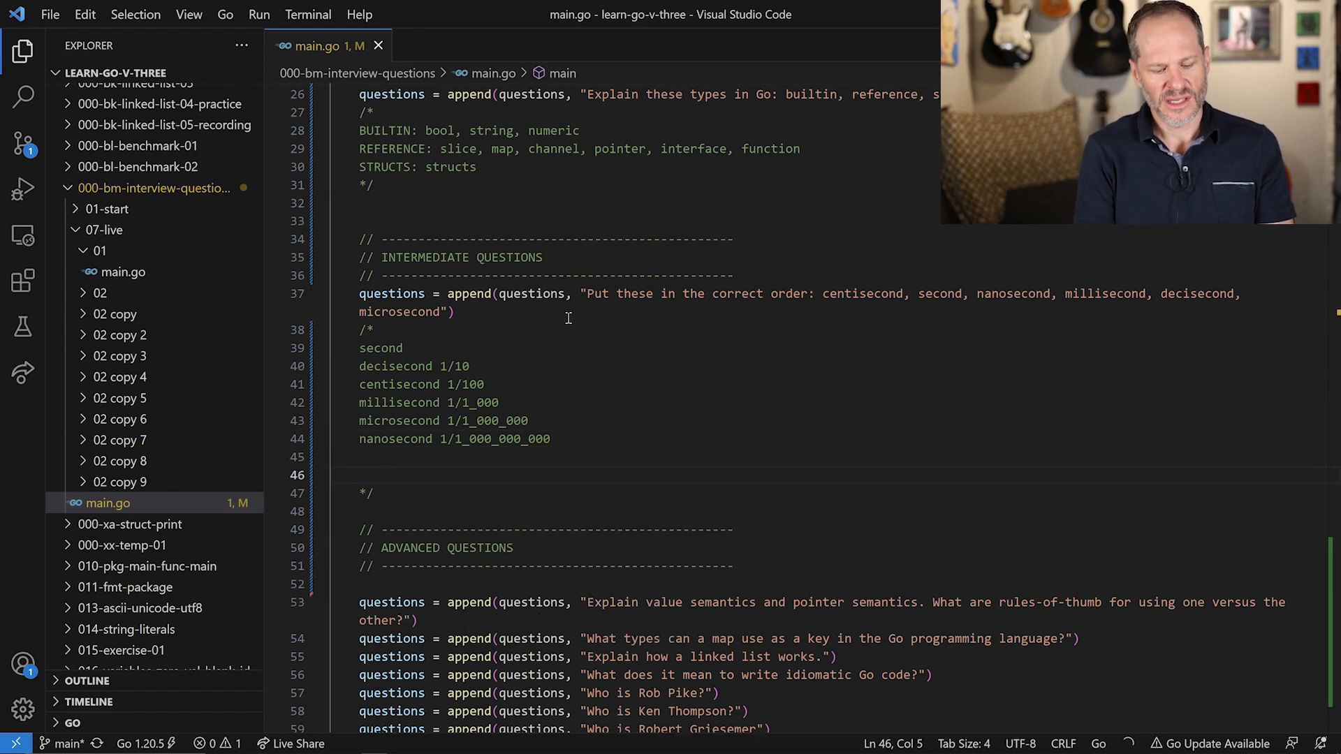
# Type '3GHZ 3_000_000_000 ops/sec' on the blank line below nanosecond
pyautogui.write('3GHZ')
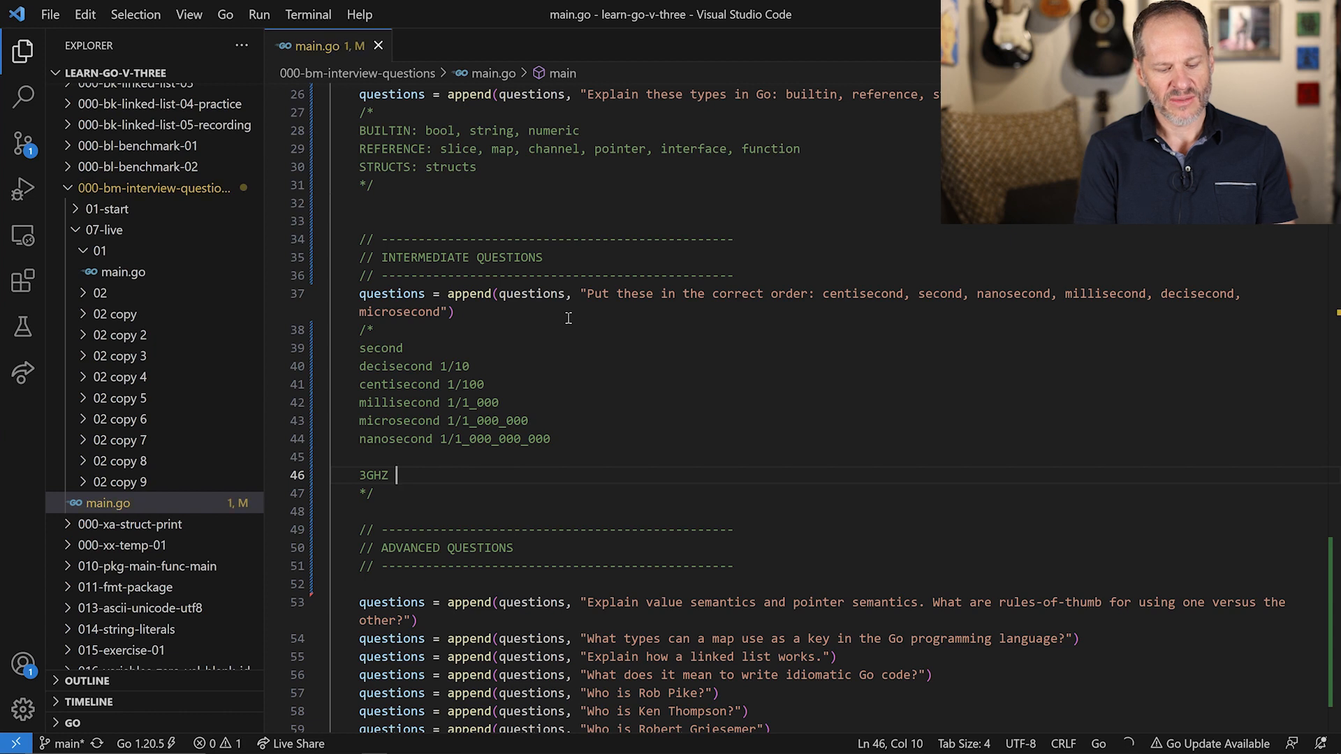
pyautogui.write('3_))')
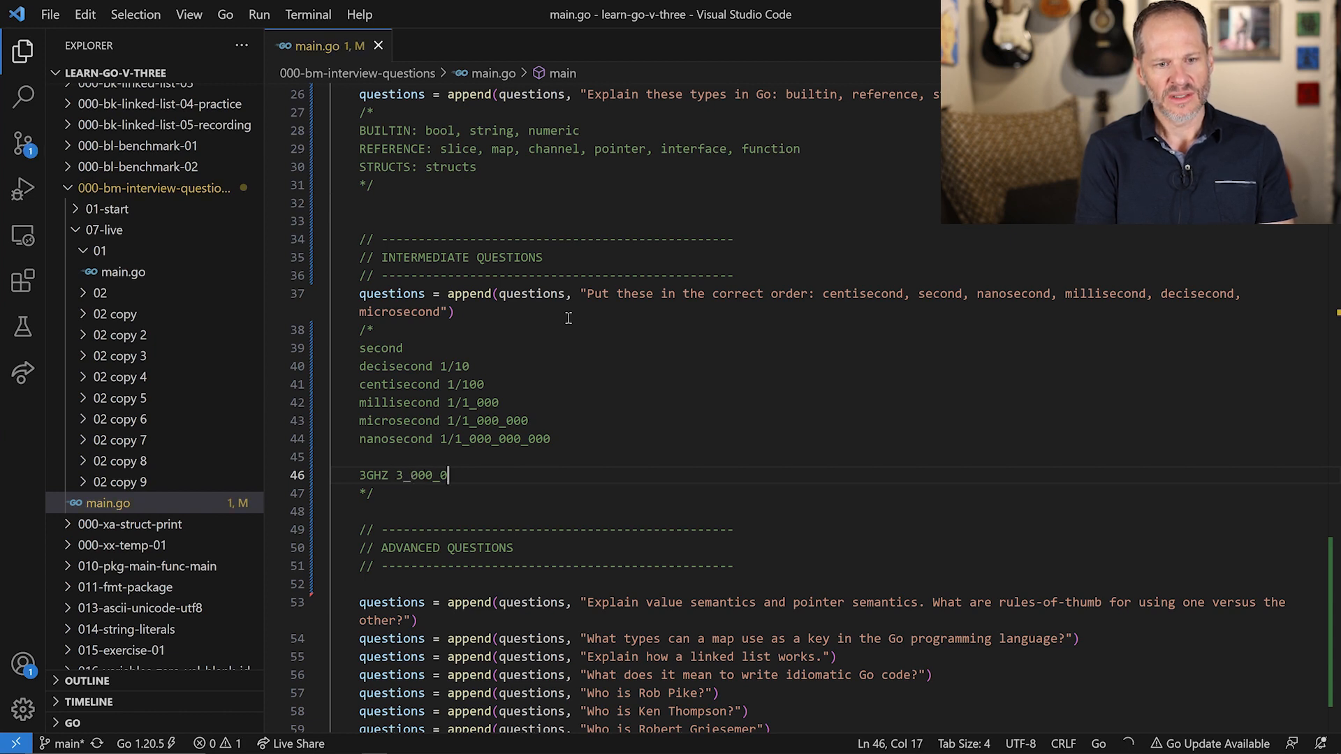
pyautogui.write('00_000')
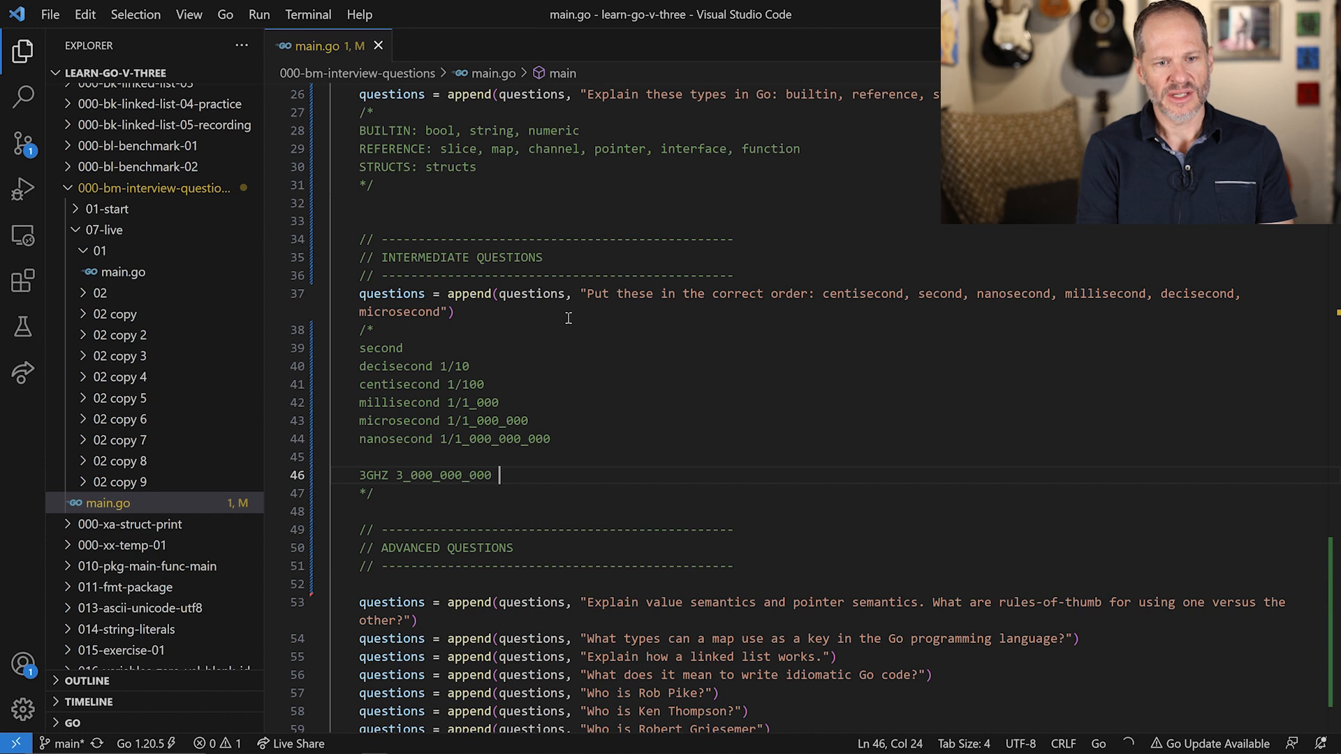
pyautogui.write('ops/se')
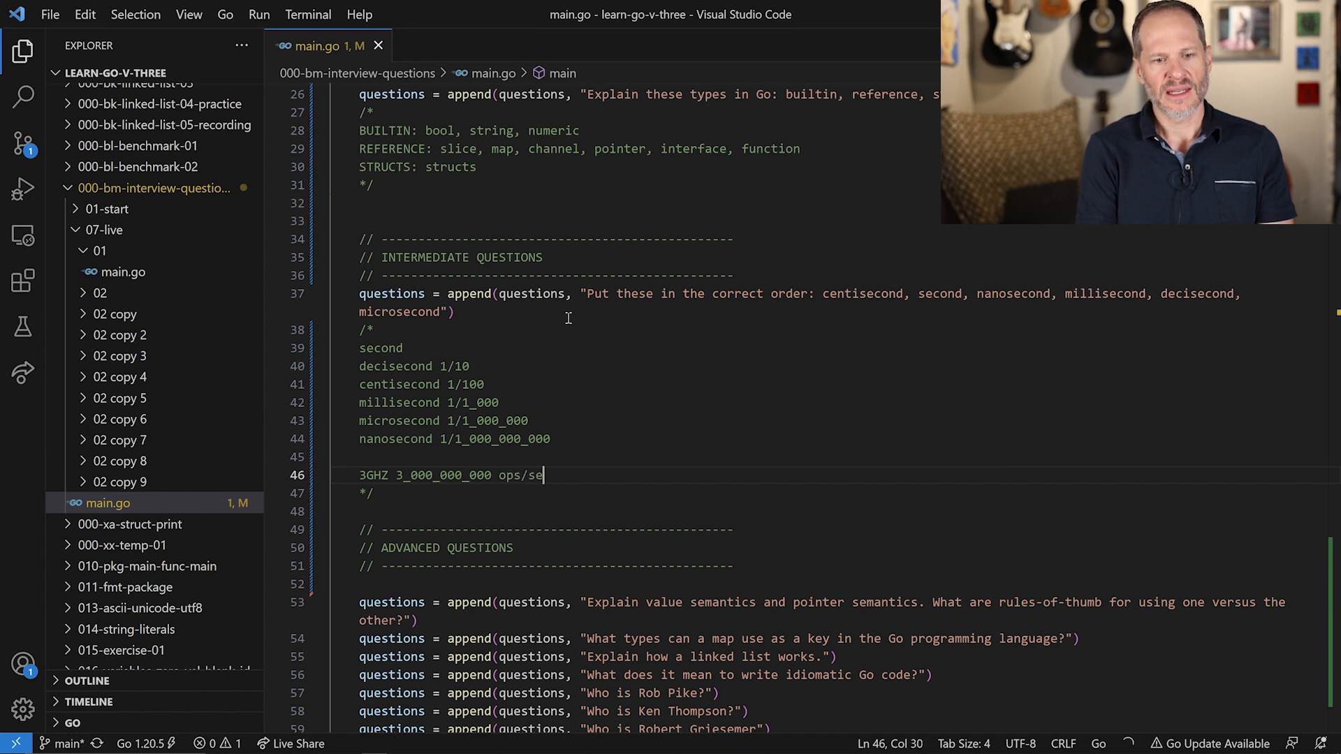
pyautogui.write('x')
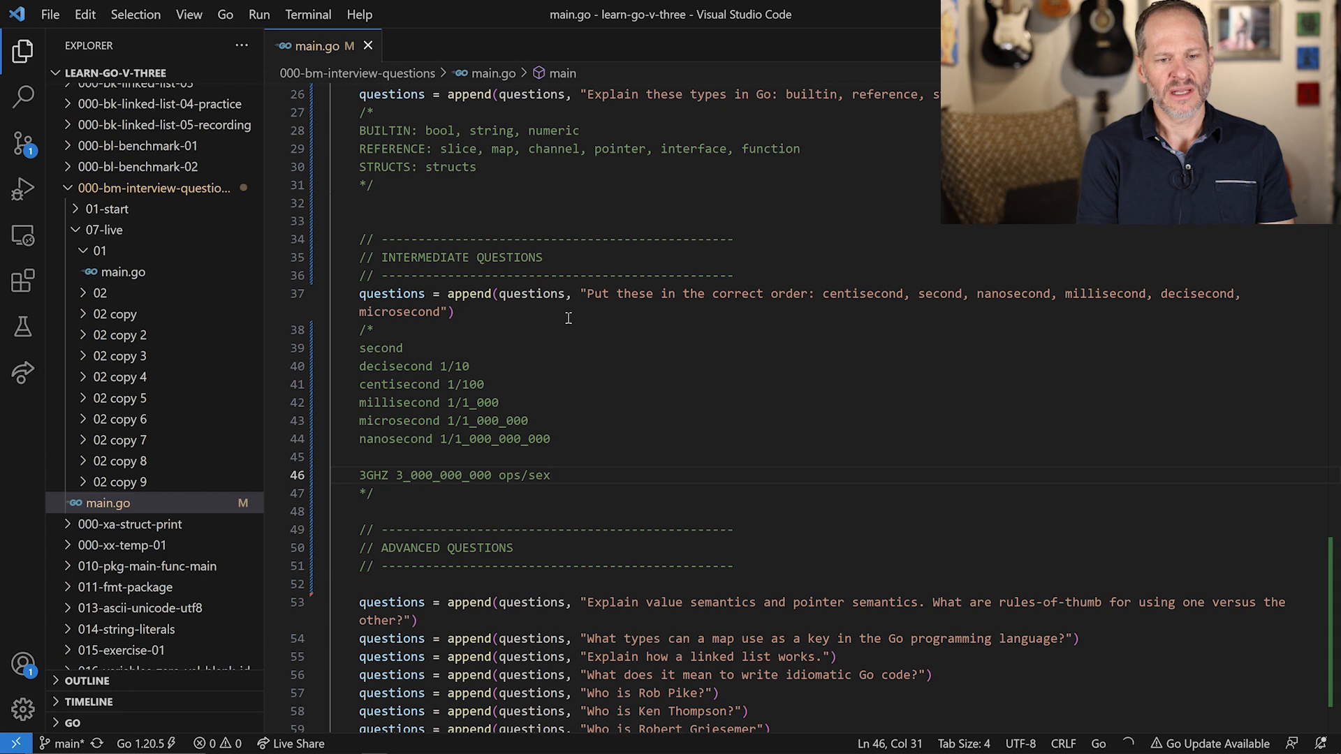
pyautogui.write('c')
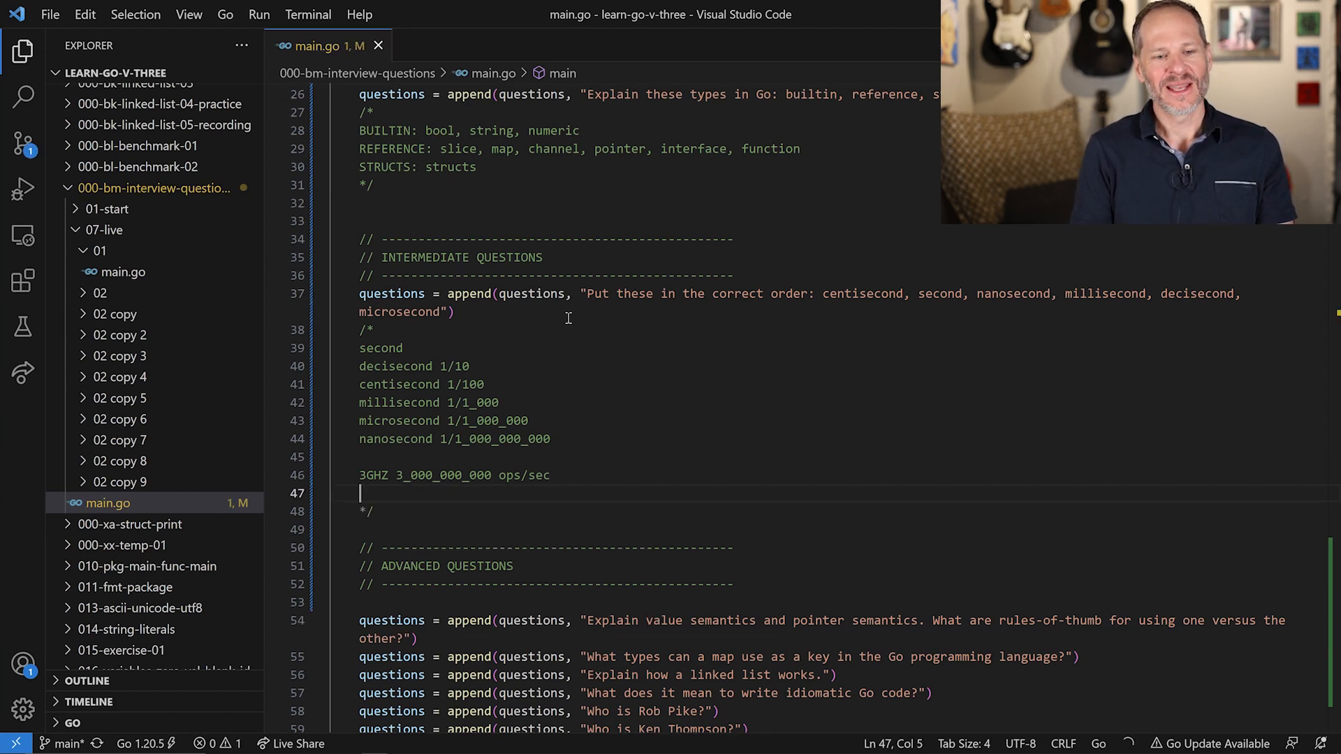
# Add the line 'in nanosecond 3 operations' beneath the 3GHZ note
pyautogui.write('nano')
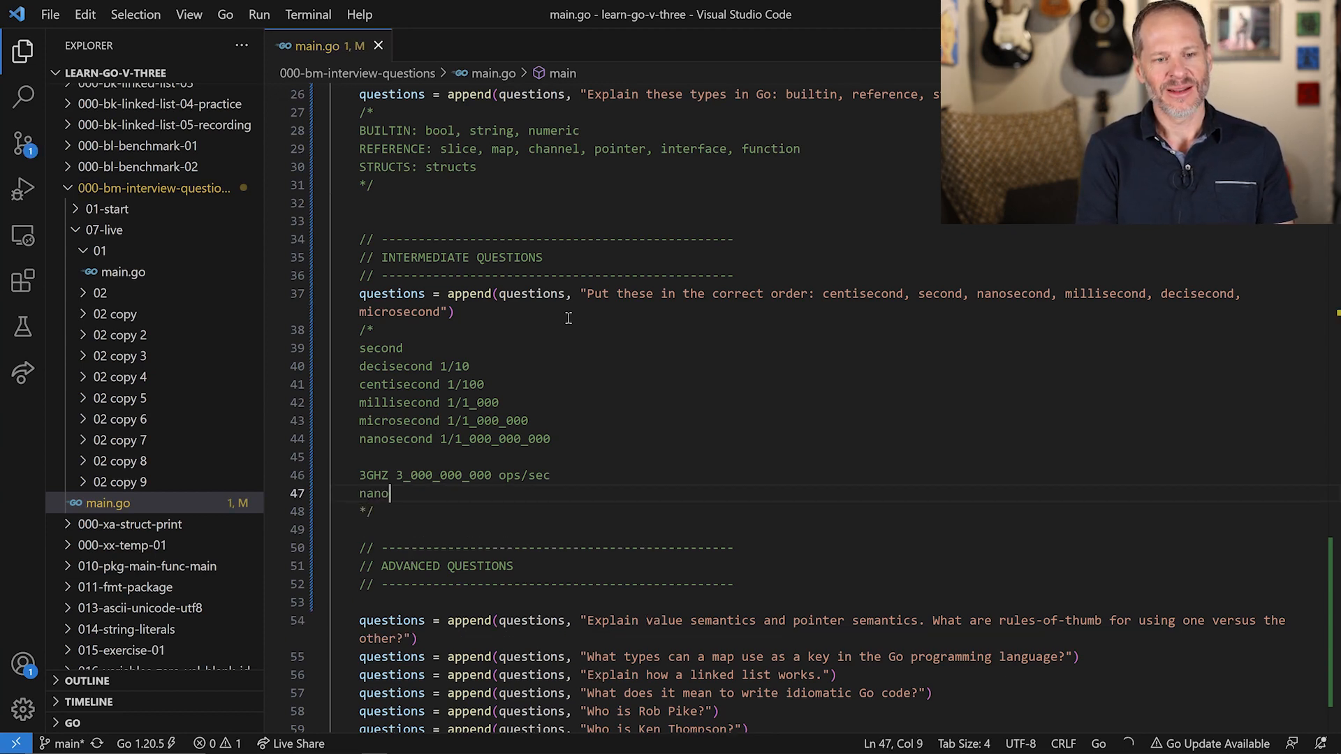
pyautogui.write('1')
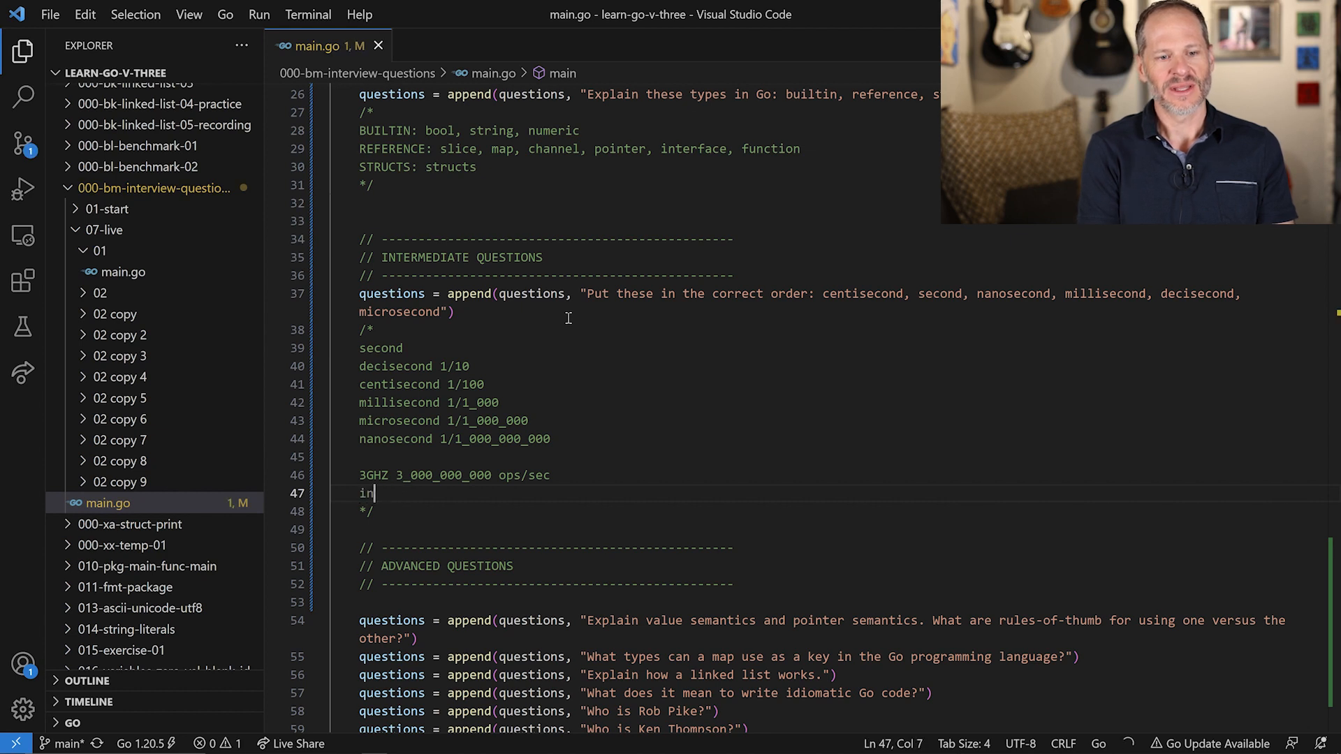
pyautogui.write('nanosecond')
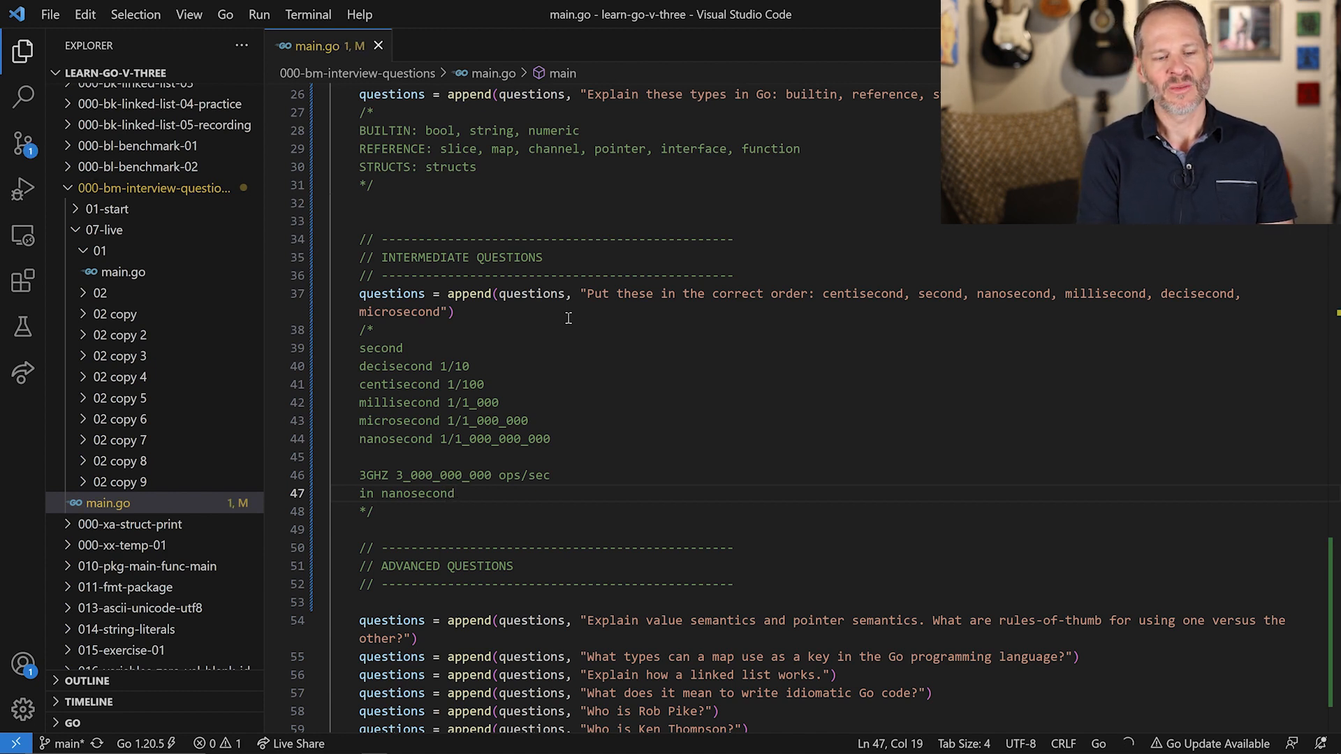
pyautogui.write('3 o')
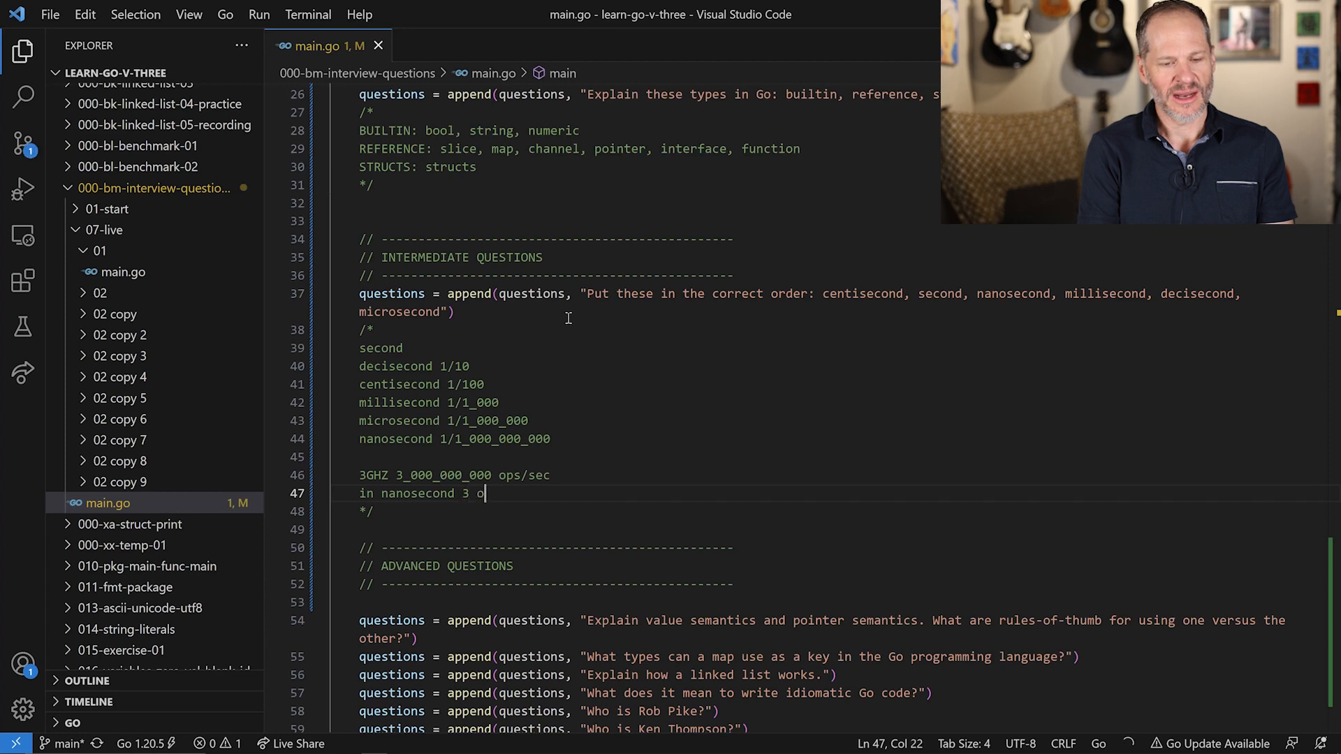
pyautogui.write('perations')
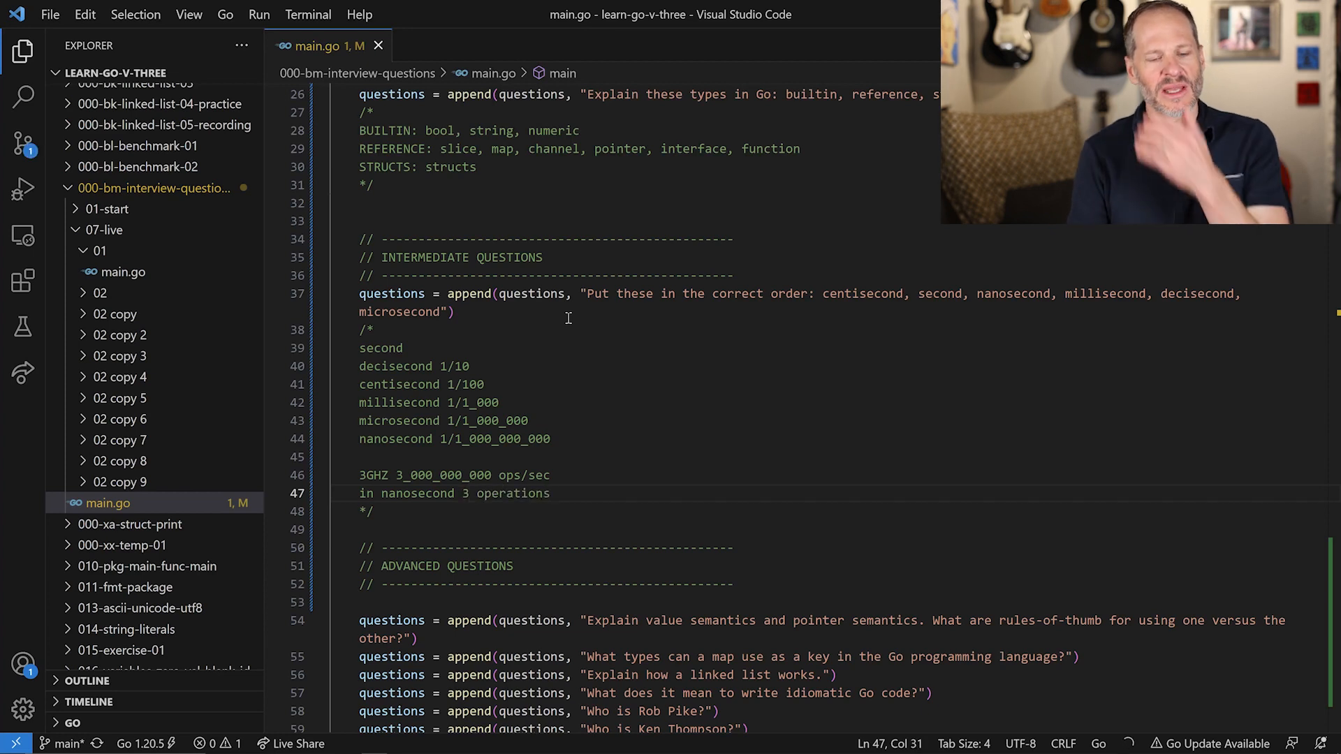
pyautogui.click(553, 439)
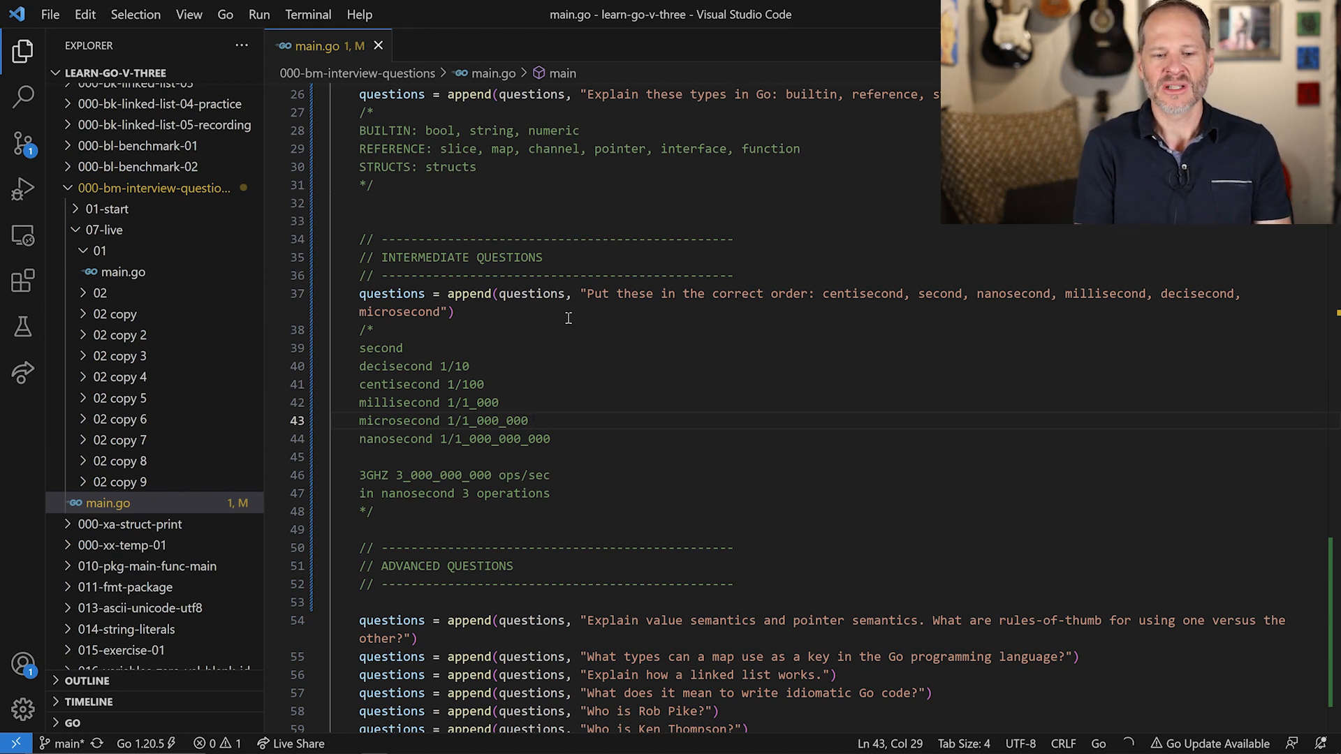
# Scroll down through main.go and back up to the BEGINNER QUESTIONS section
pyautogui.scroll(-3)
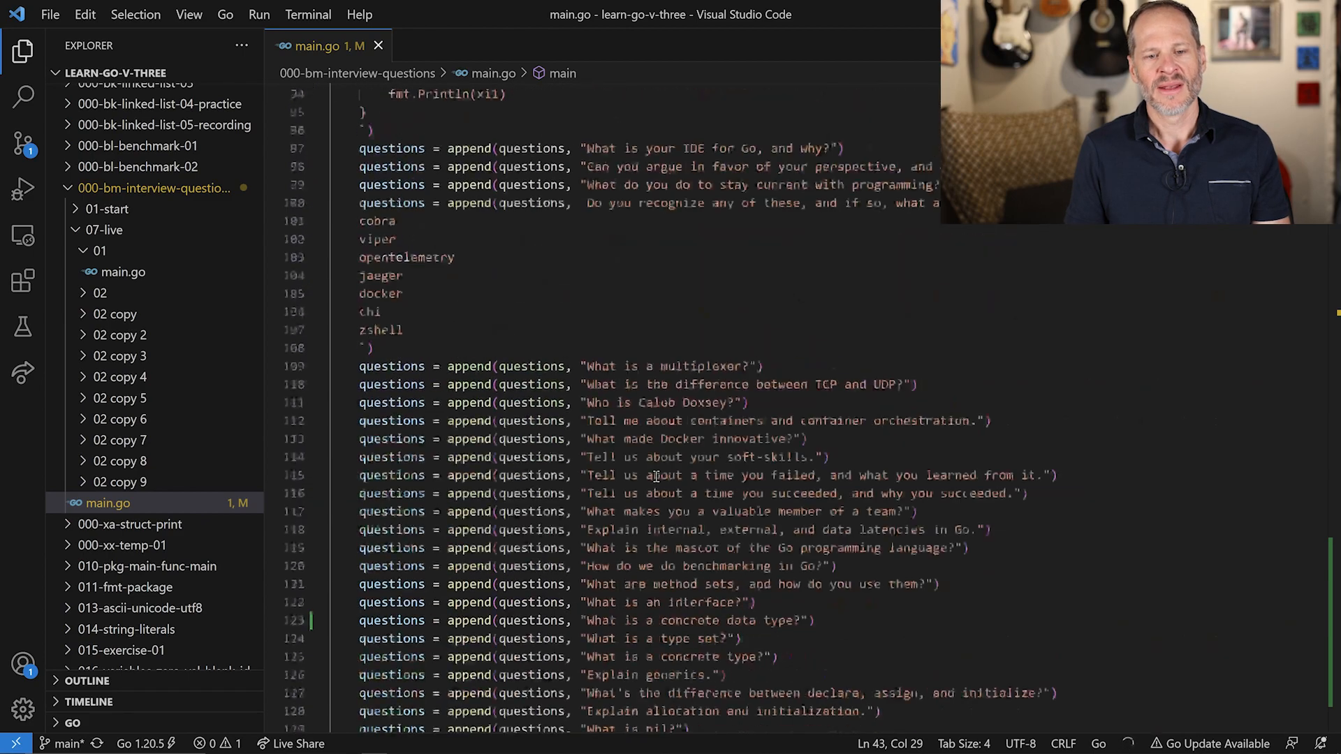
pyautogui.scroll(-3)
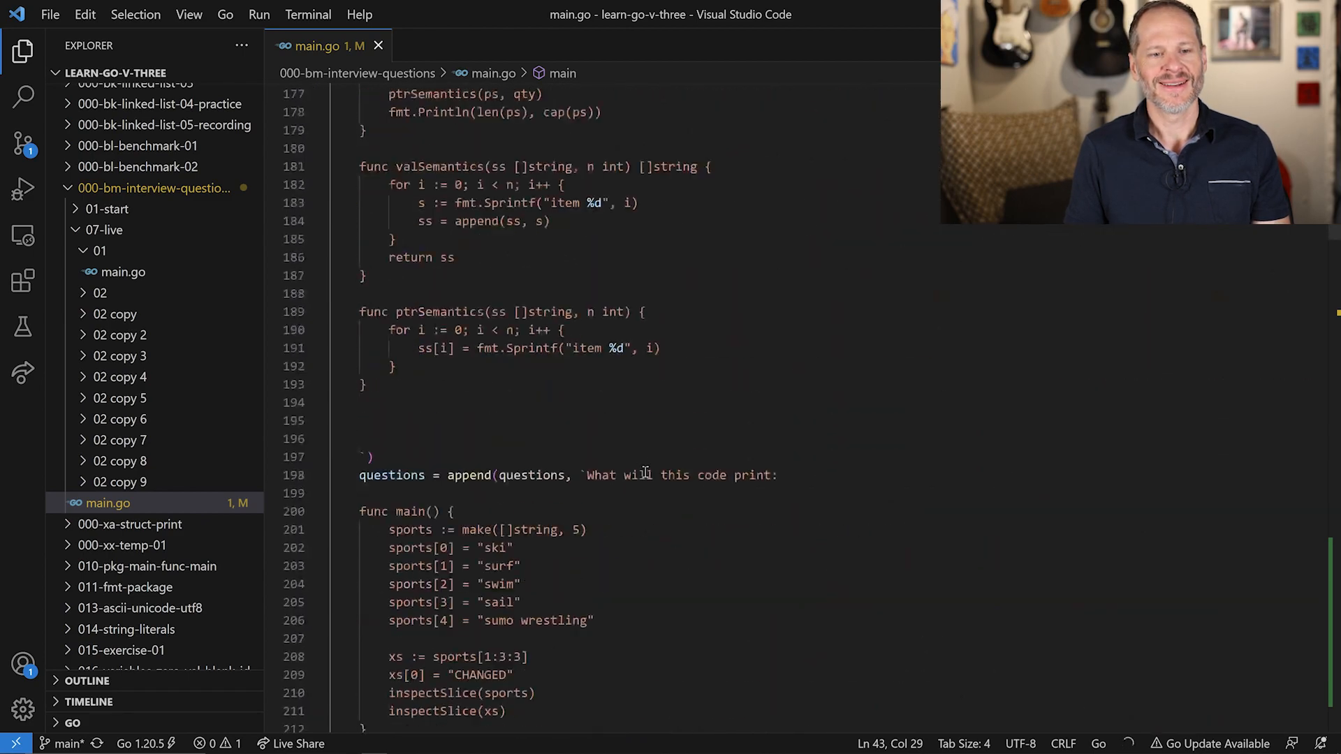
pyautogui.scroll(3)
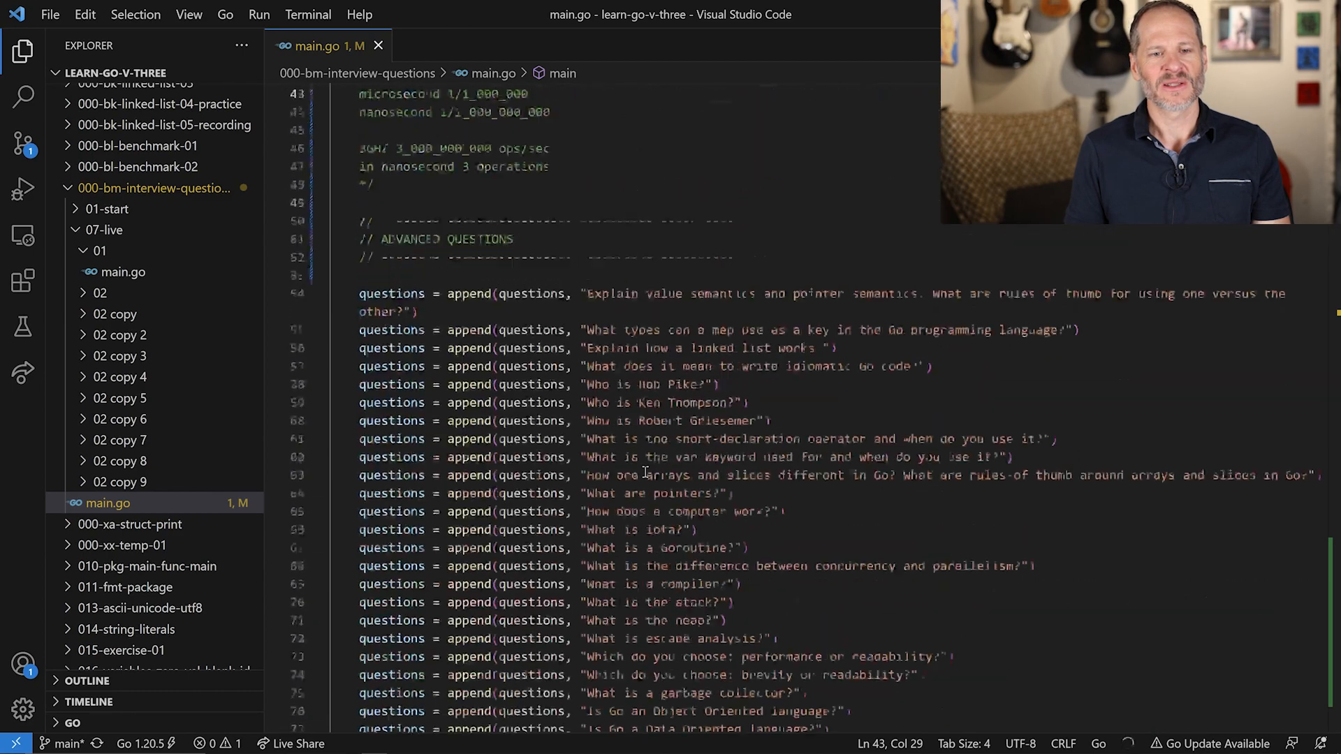
pyautogui.scroll(3)
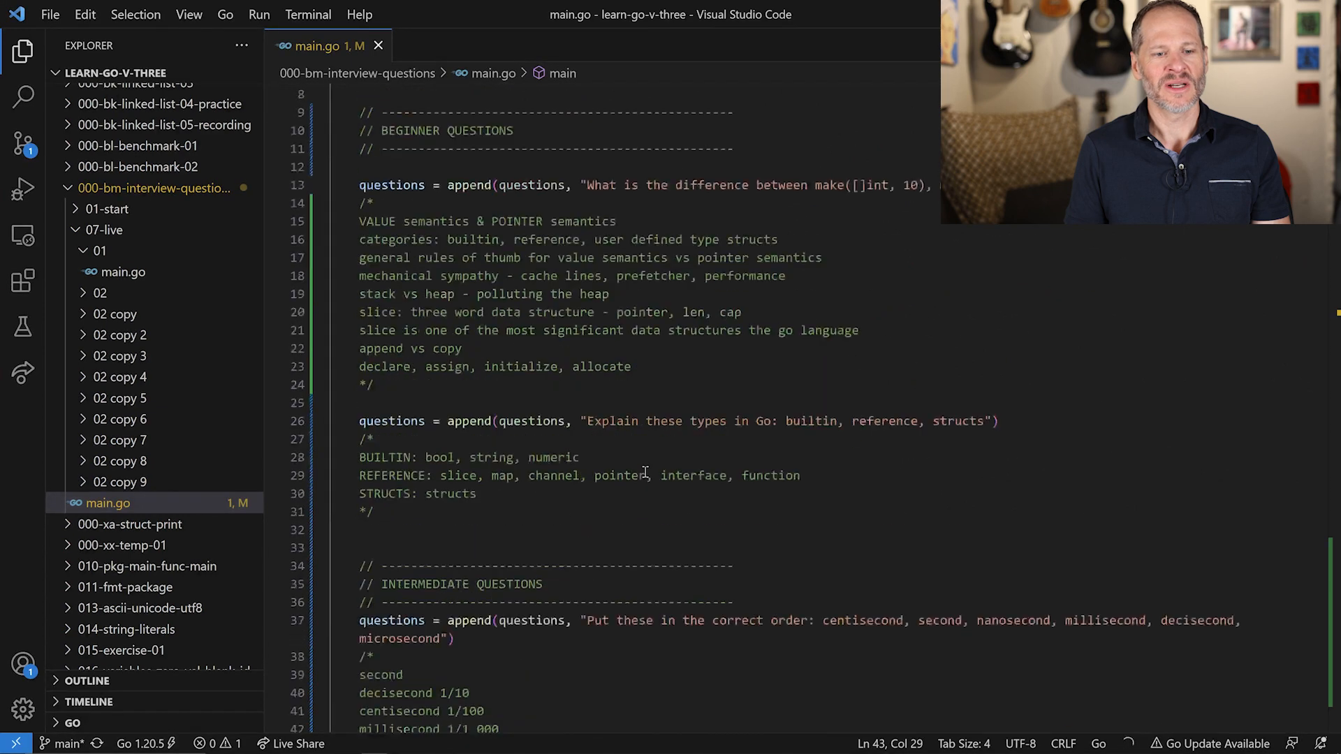